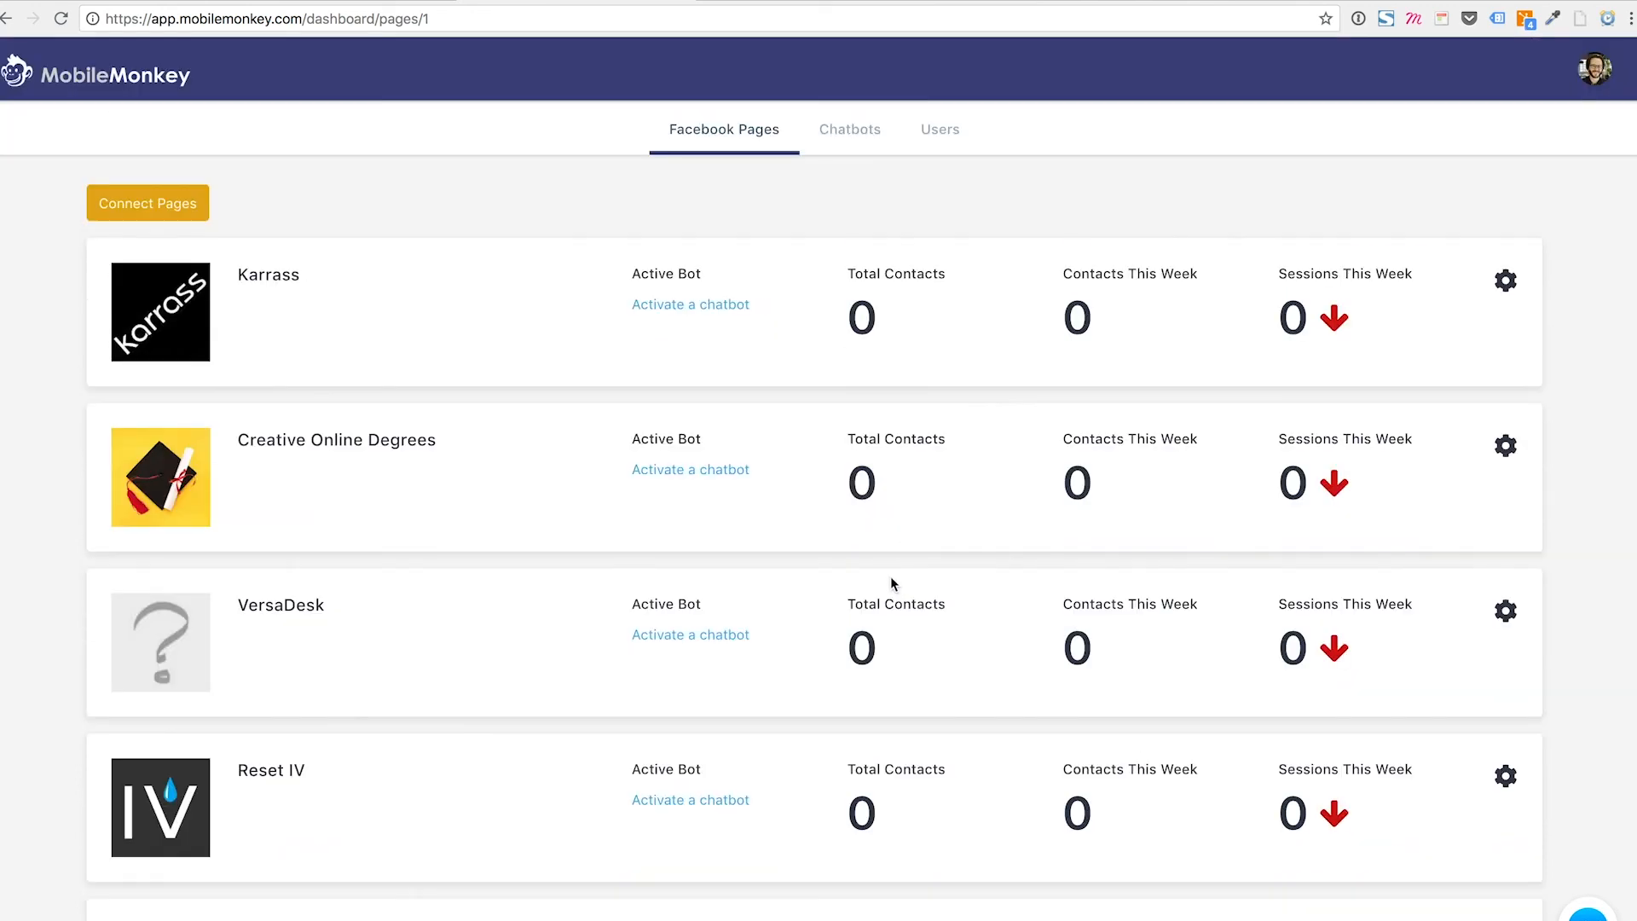
# Show the list of existing chatbots instead of the connected Facebook pages
pyautogui.click(853, 129)
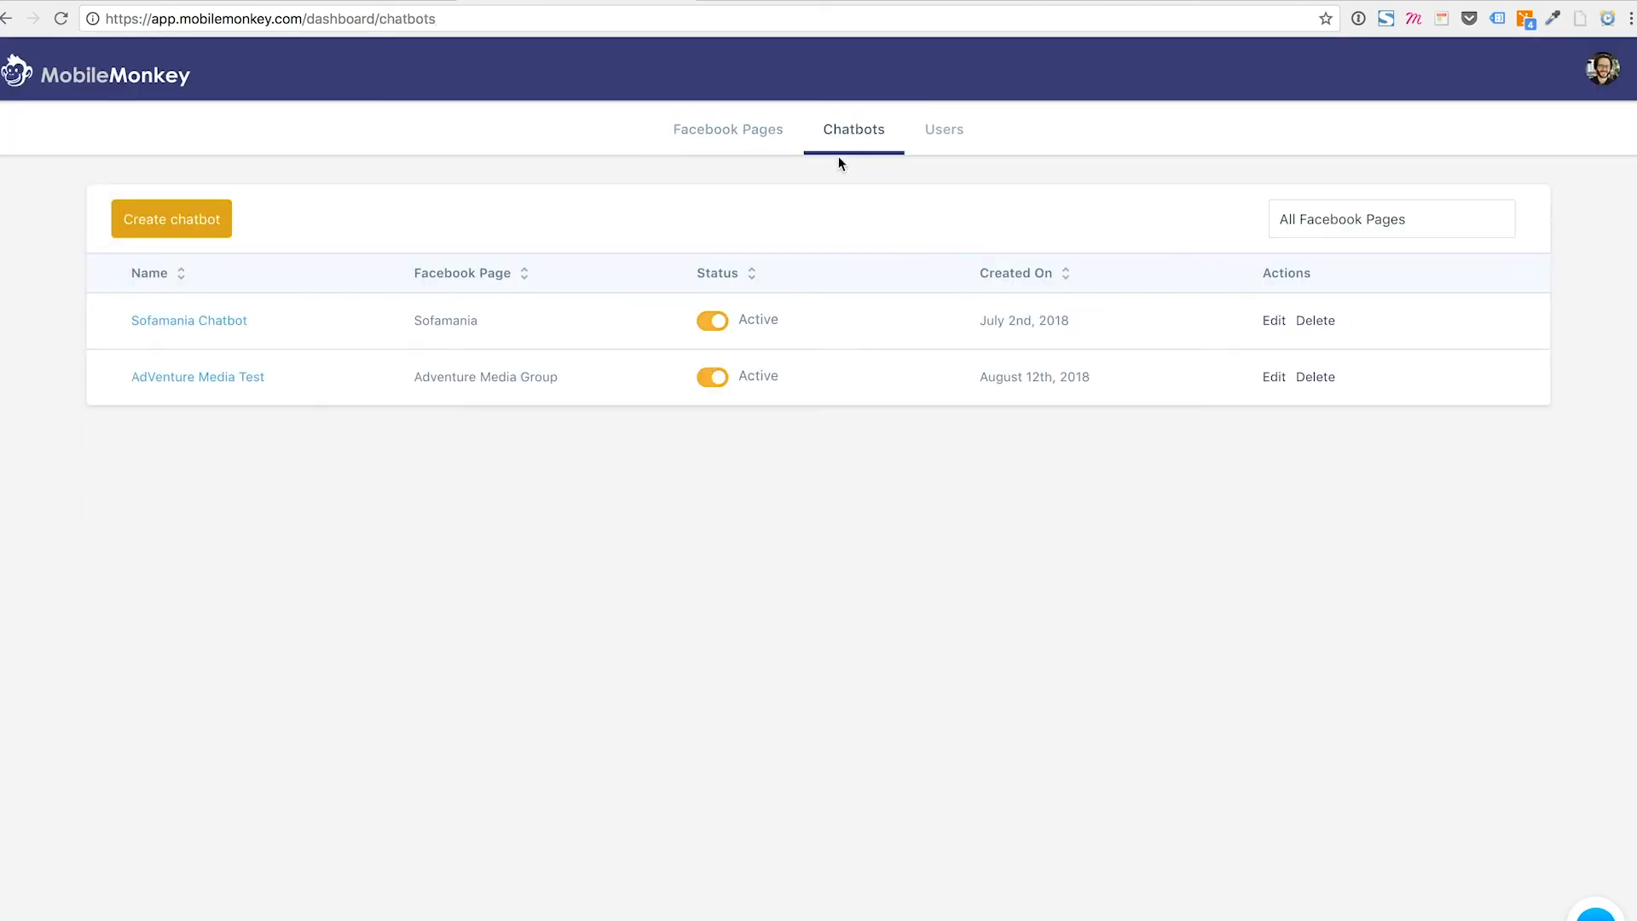
# Start a new chatbot with a provisional name, connected to the Sofamania page
pyautogui.click(171, 219)
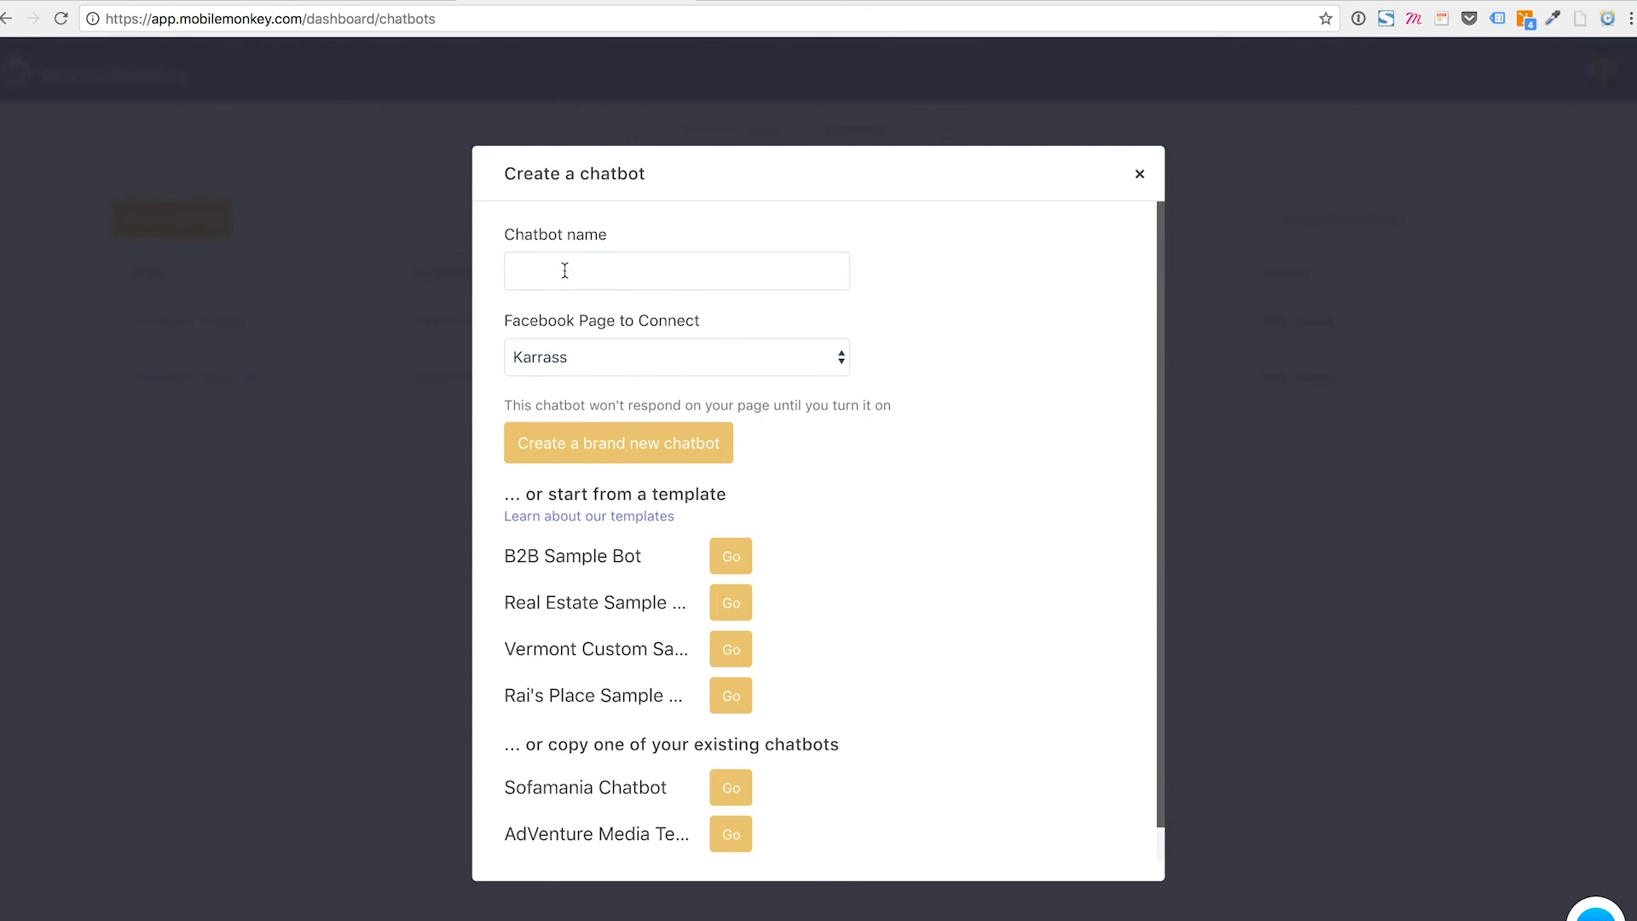
pyautogui.click(675, 271)
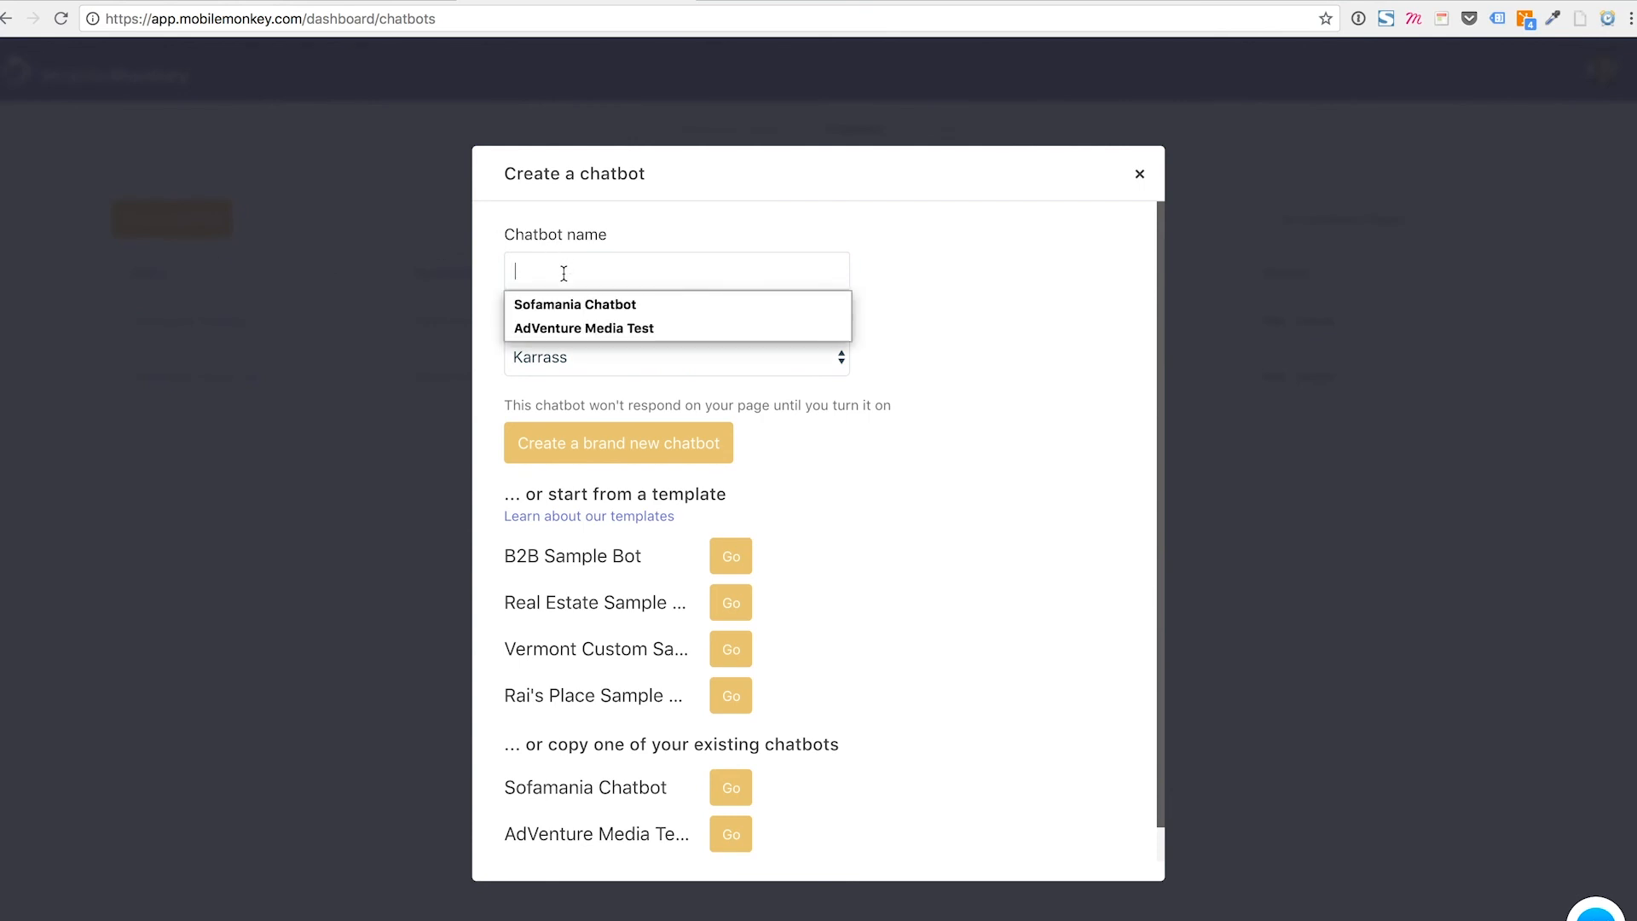
pyautogui.write('Sofamania')
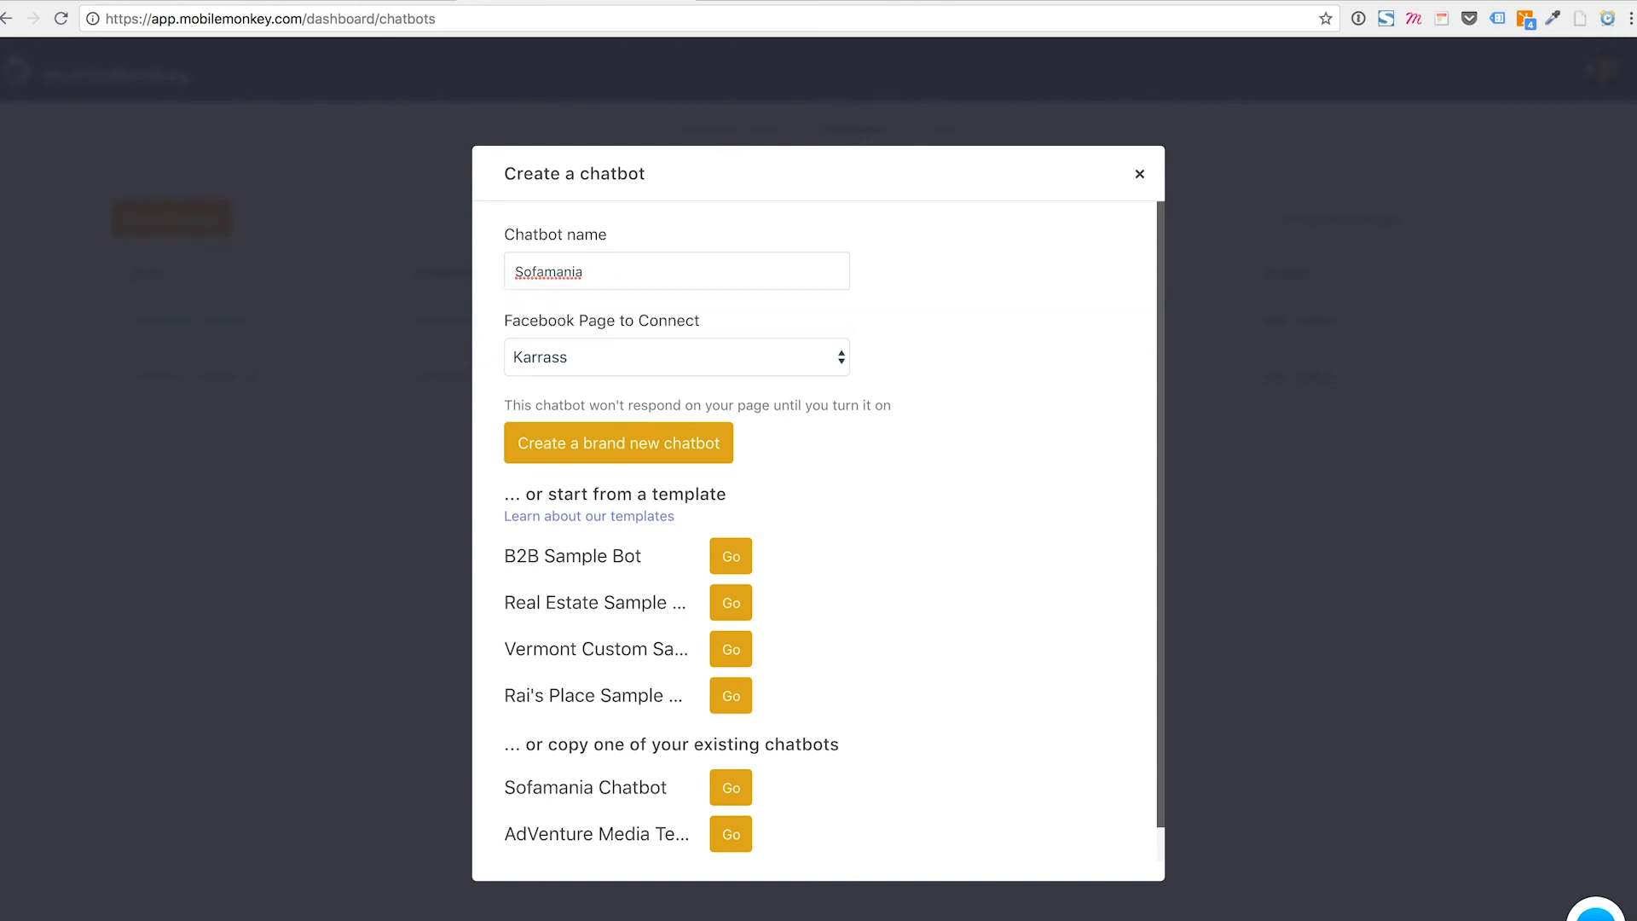
pyautogui.write('Chatbor')
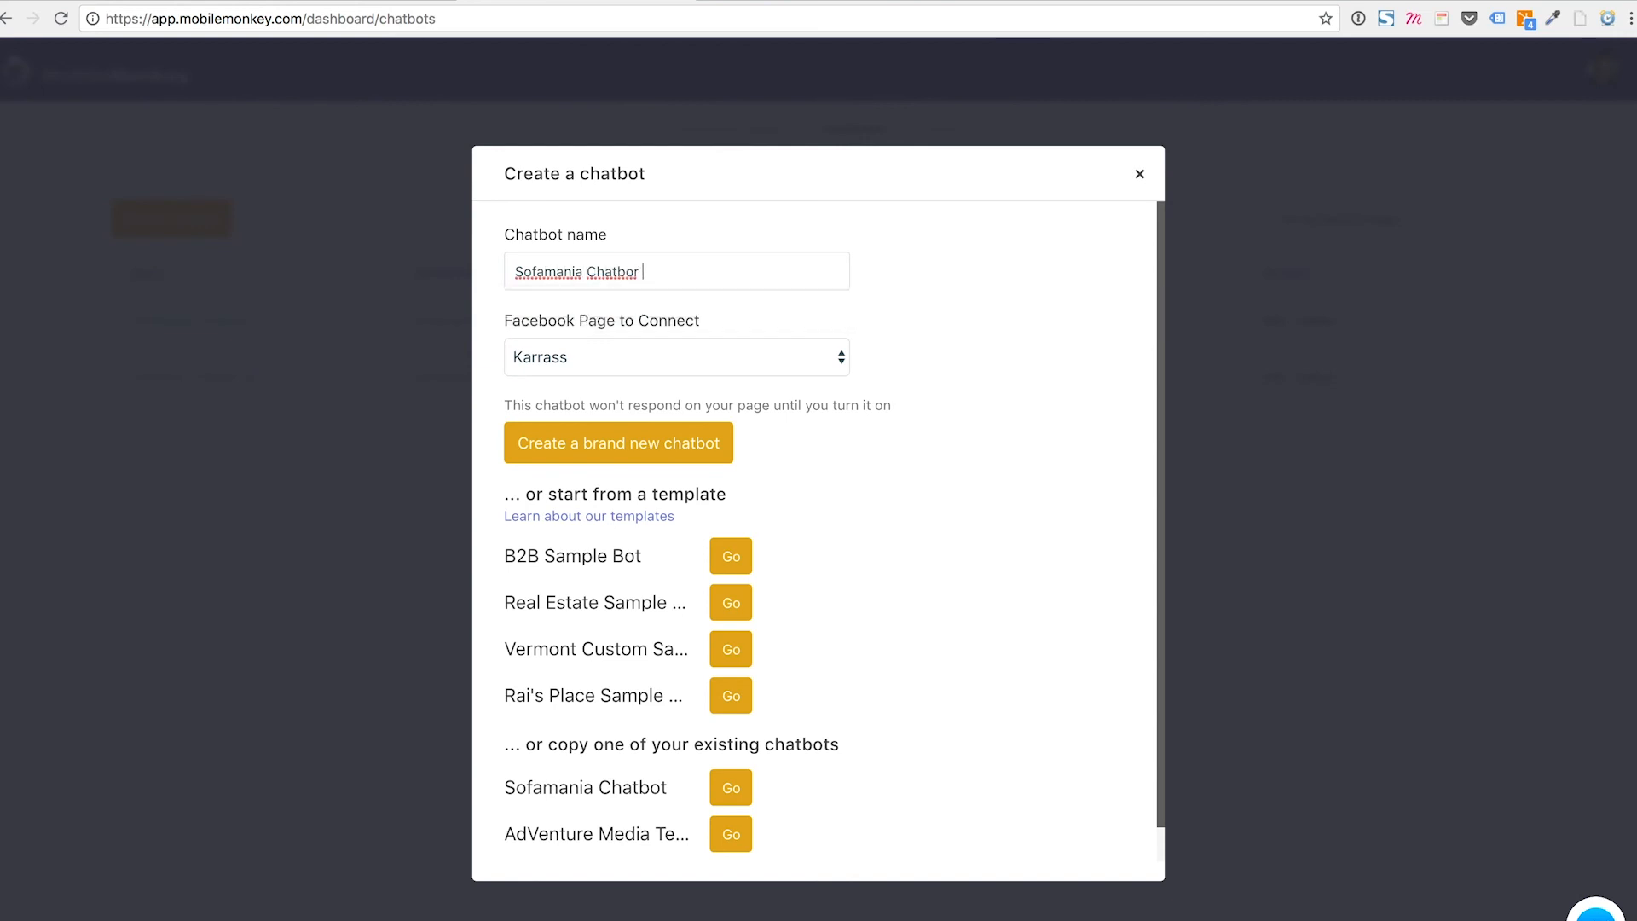
pyautogui.write('Test')
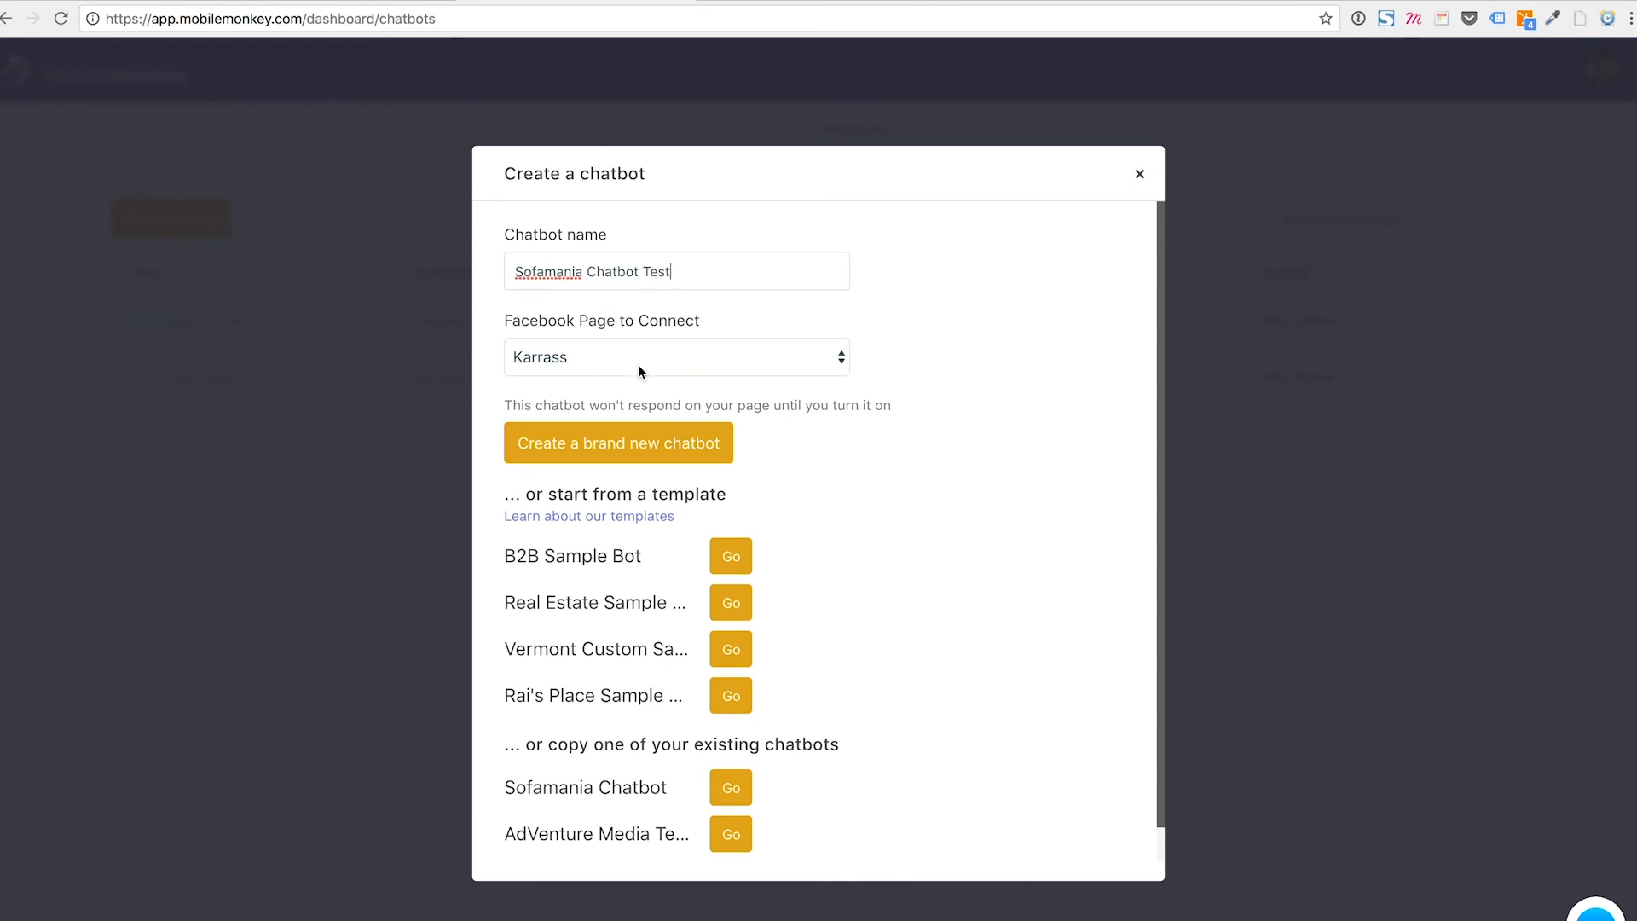
pyautogui.click(675, 357)
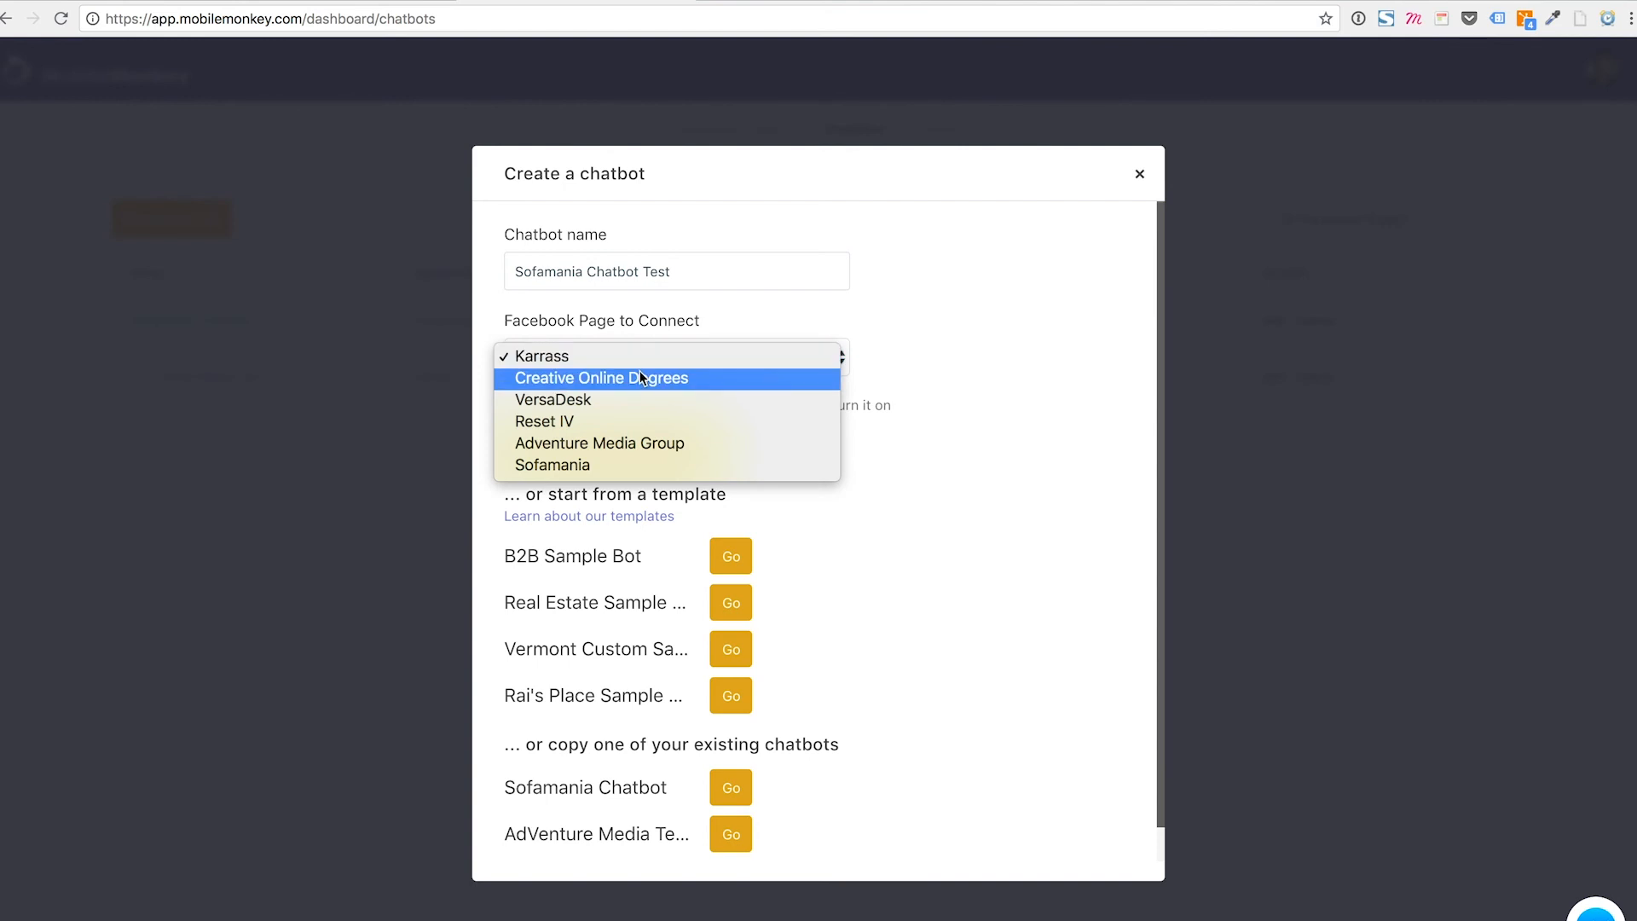
pyautogui.click(552, 465)
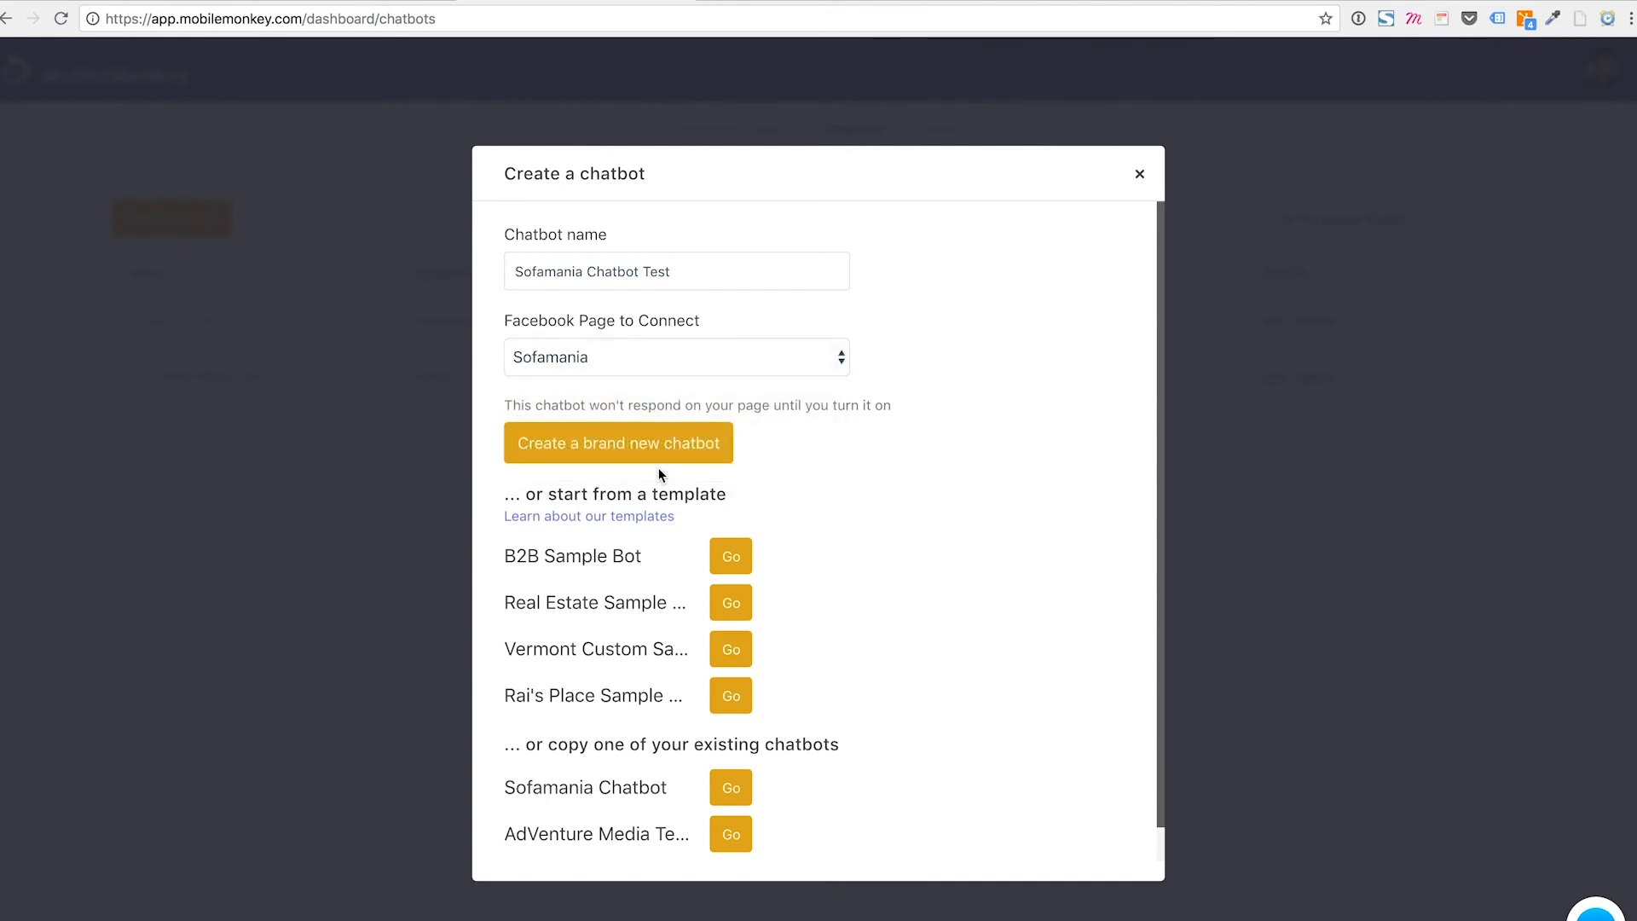
# Replace the chatbot name with 'FB Mastery Course Bot Test'
pyautogui.doubleClick(592, 271)
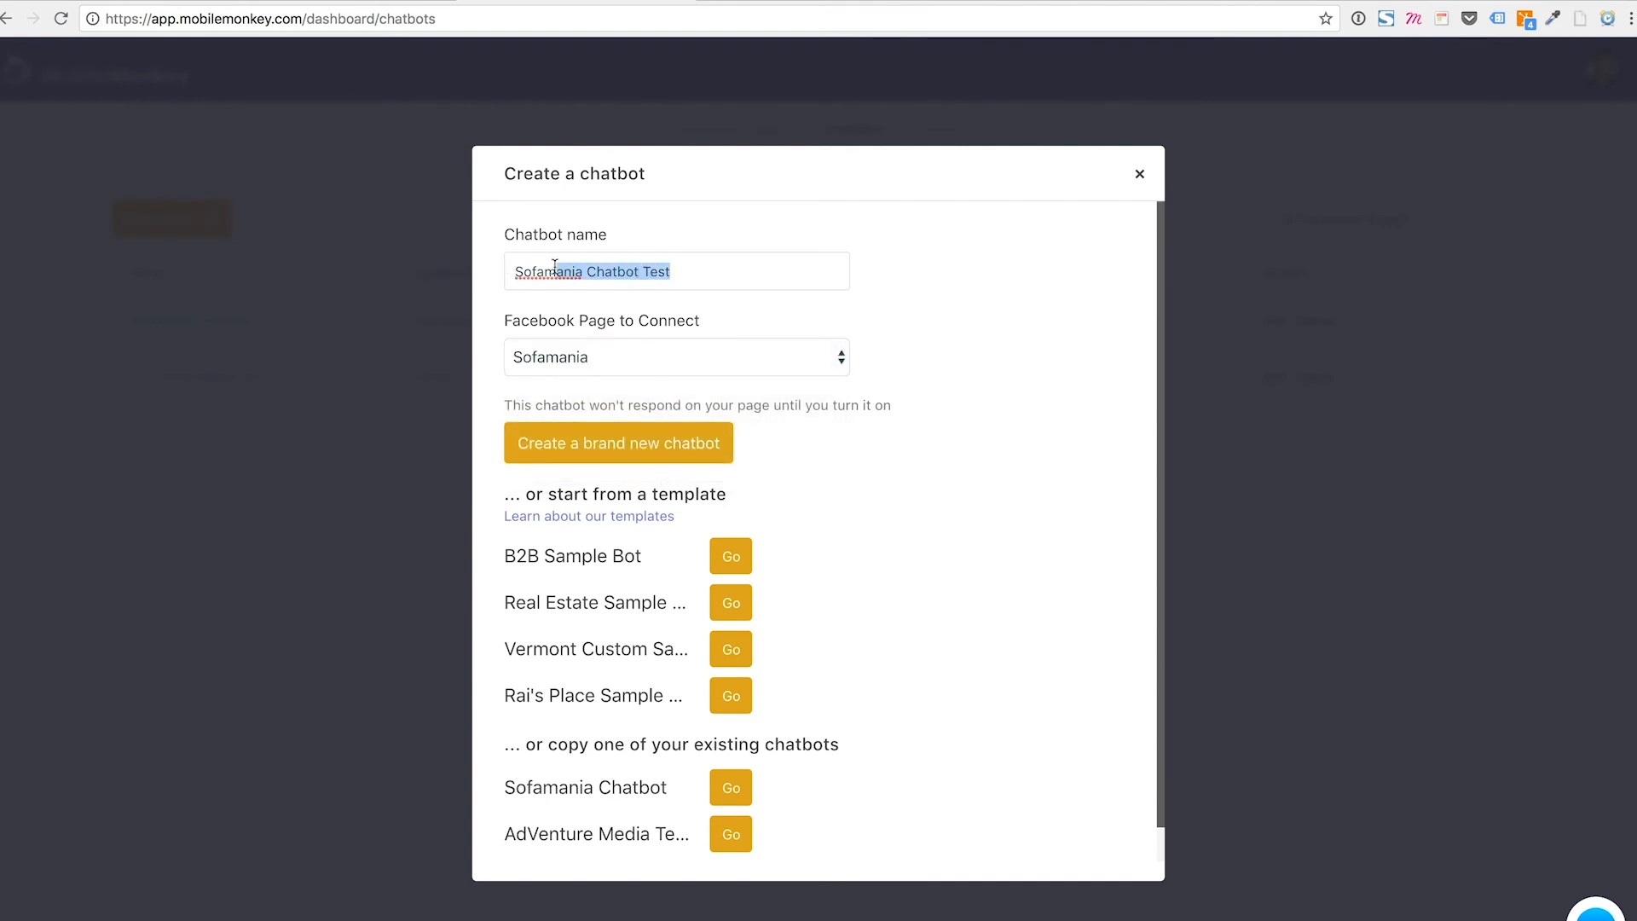
pyautogui.write('Adventure')
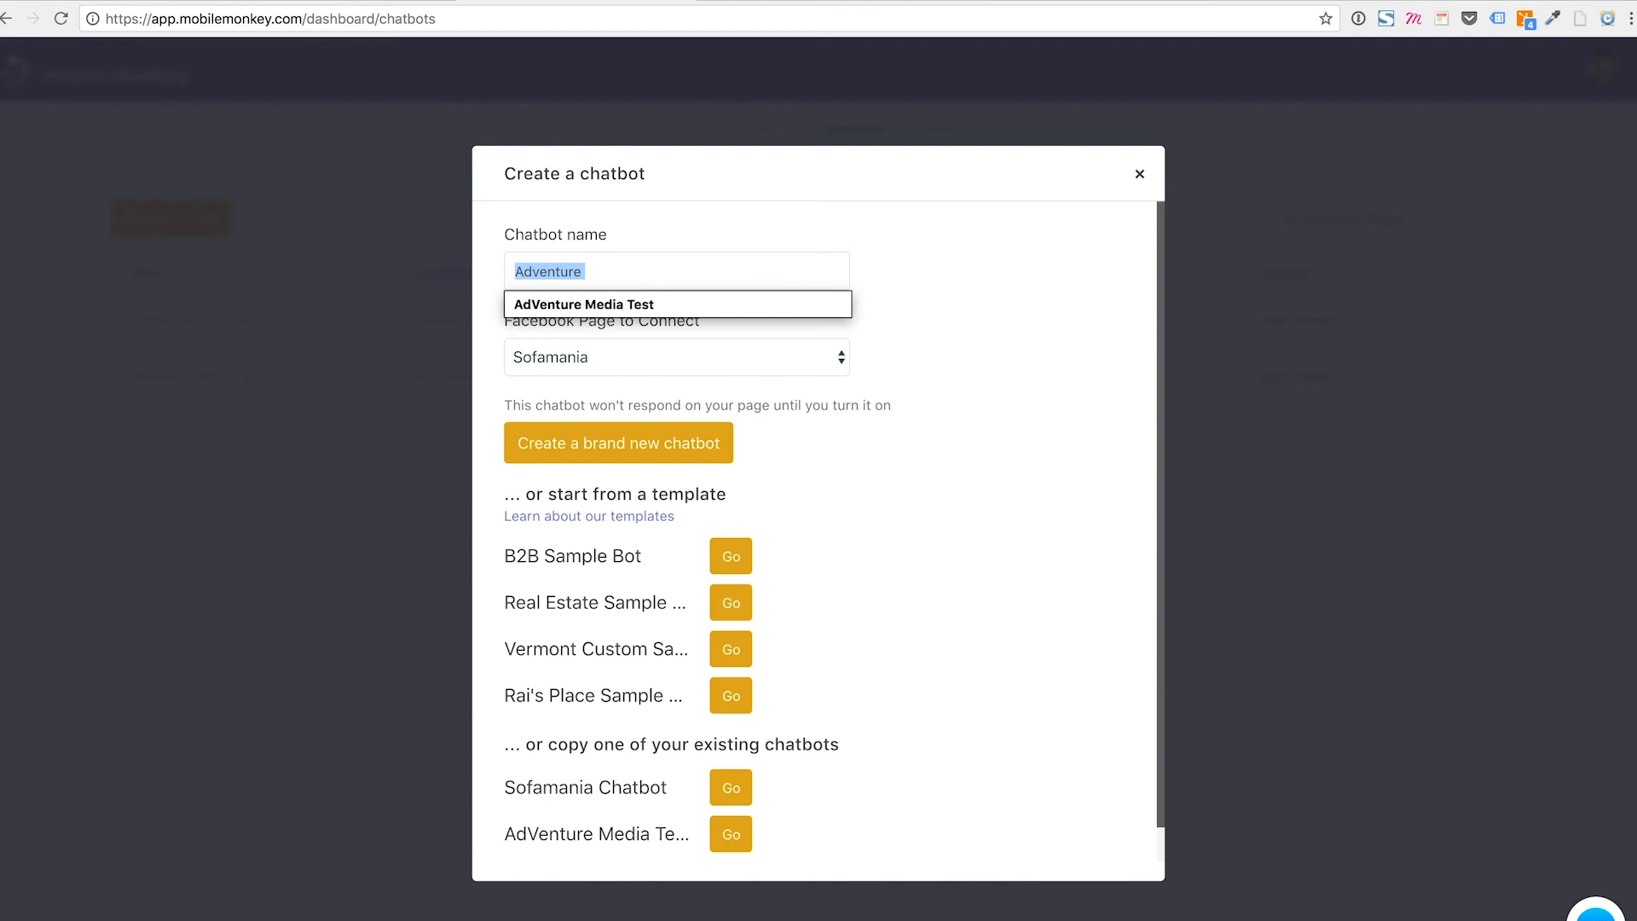
pyautogui.write('FB Mas')
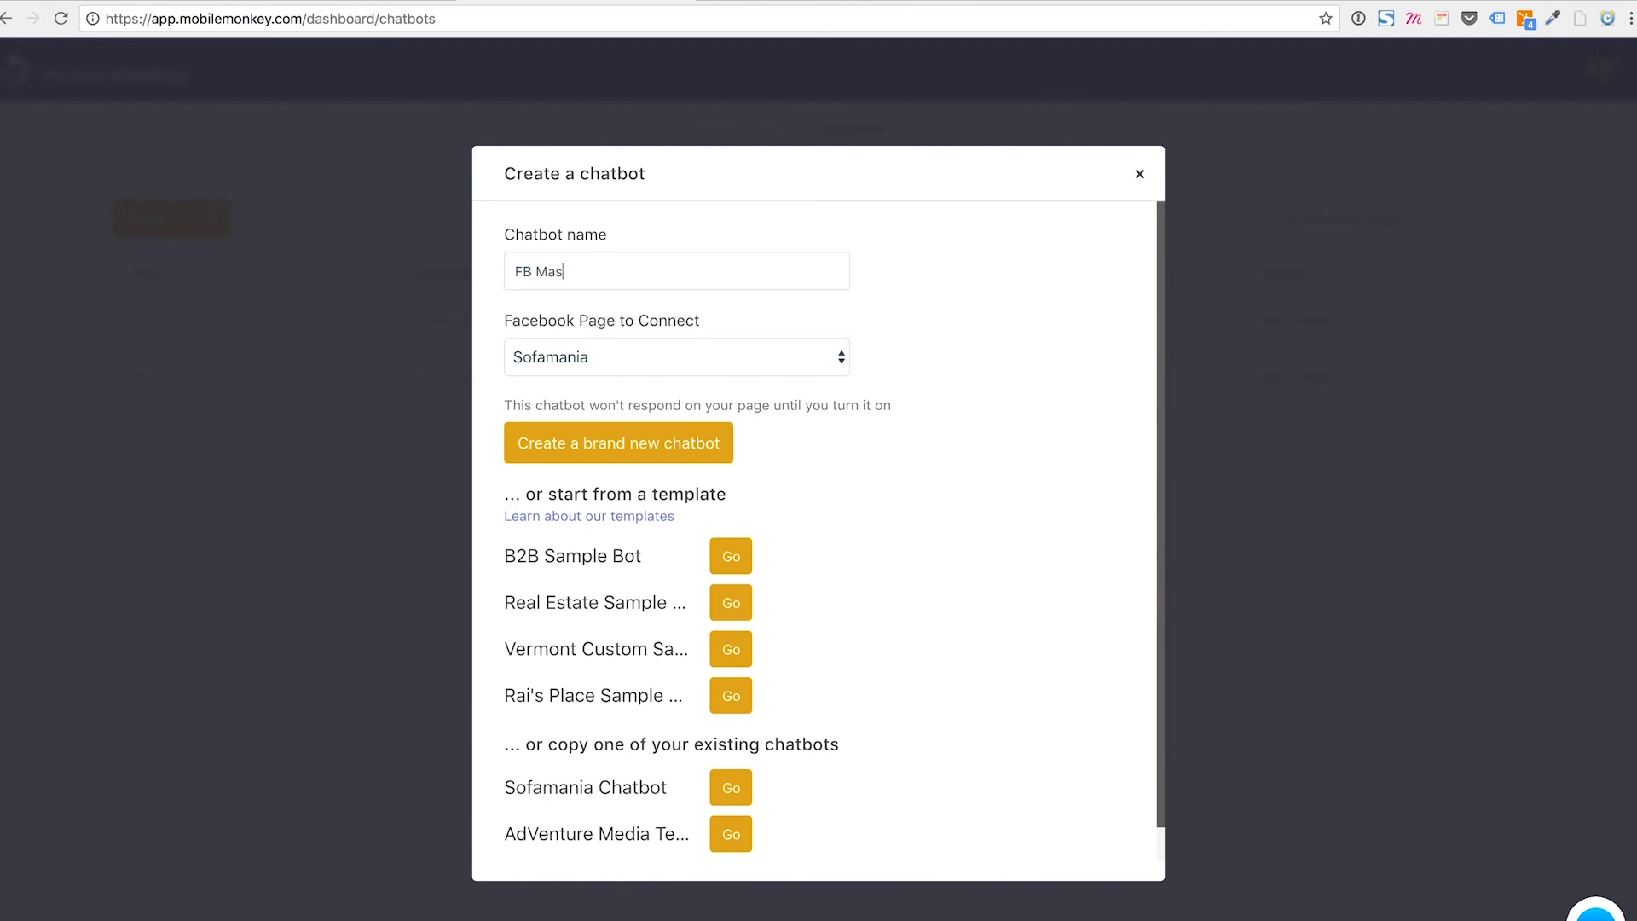
pyautogui.write('tery Course Bot Test')
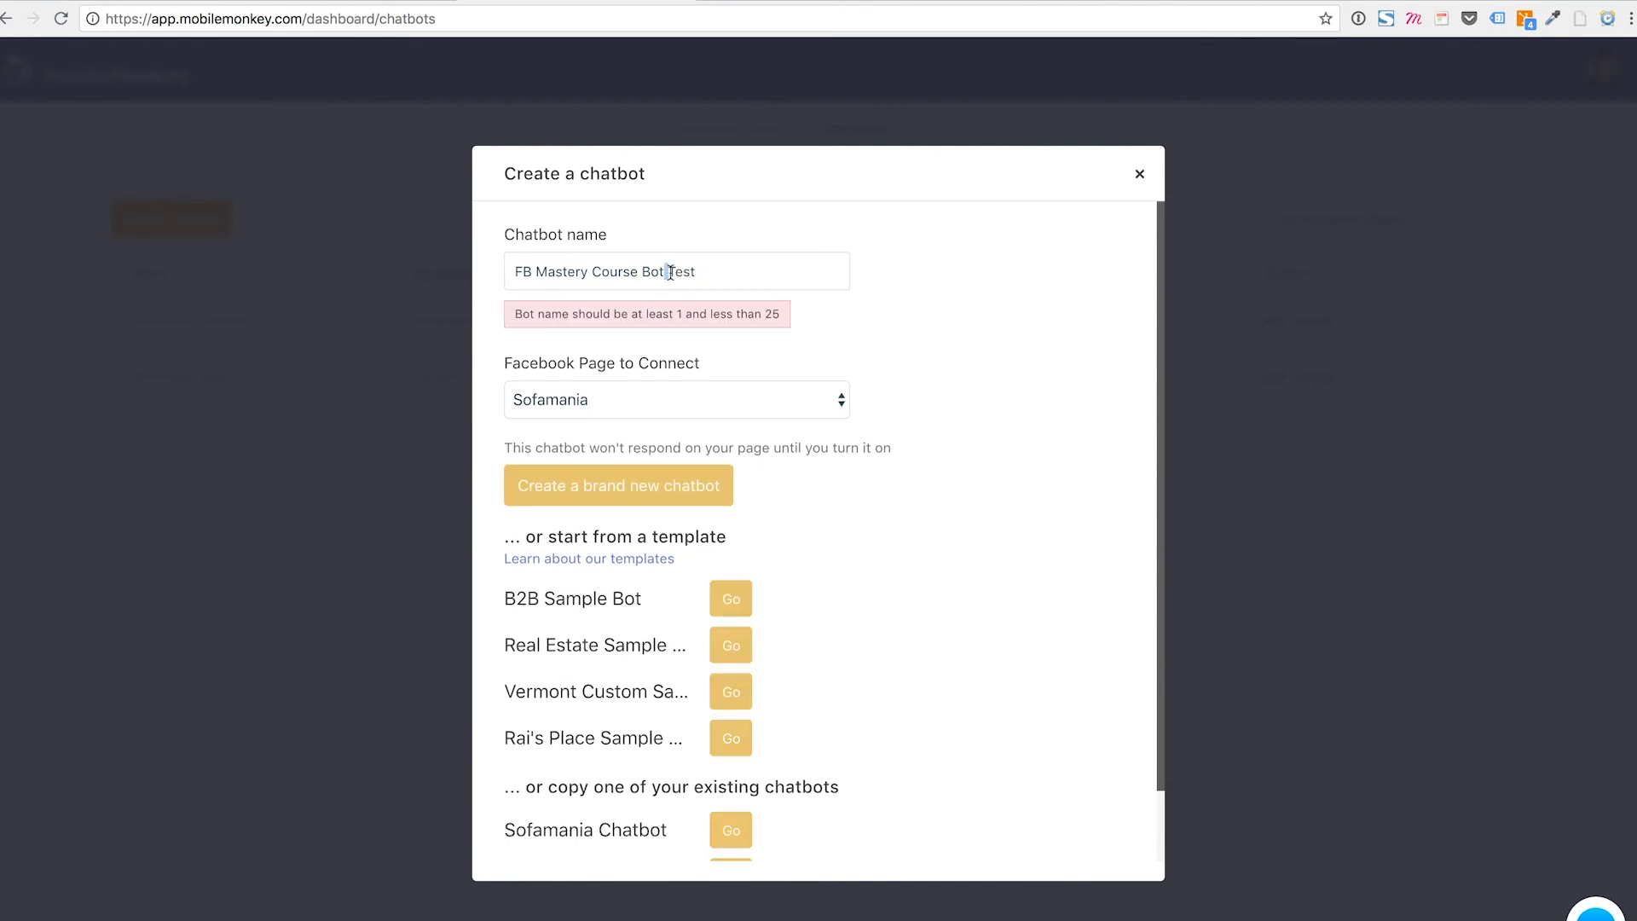
# Connect the chatbot to the Adventure Media Group page instead of Sofamania
pyautogui.click(676, 399)
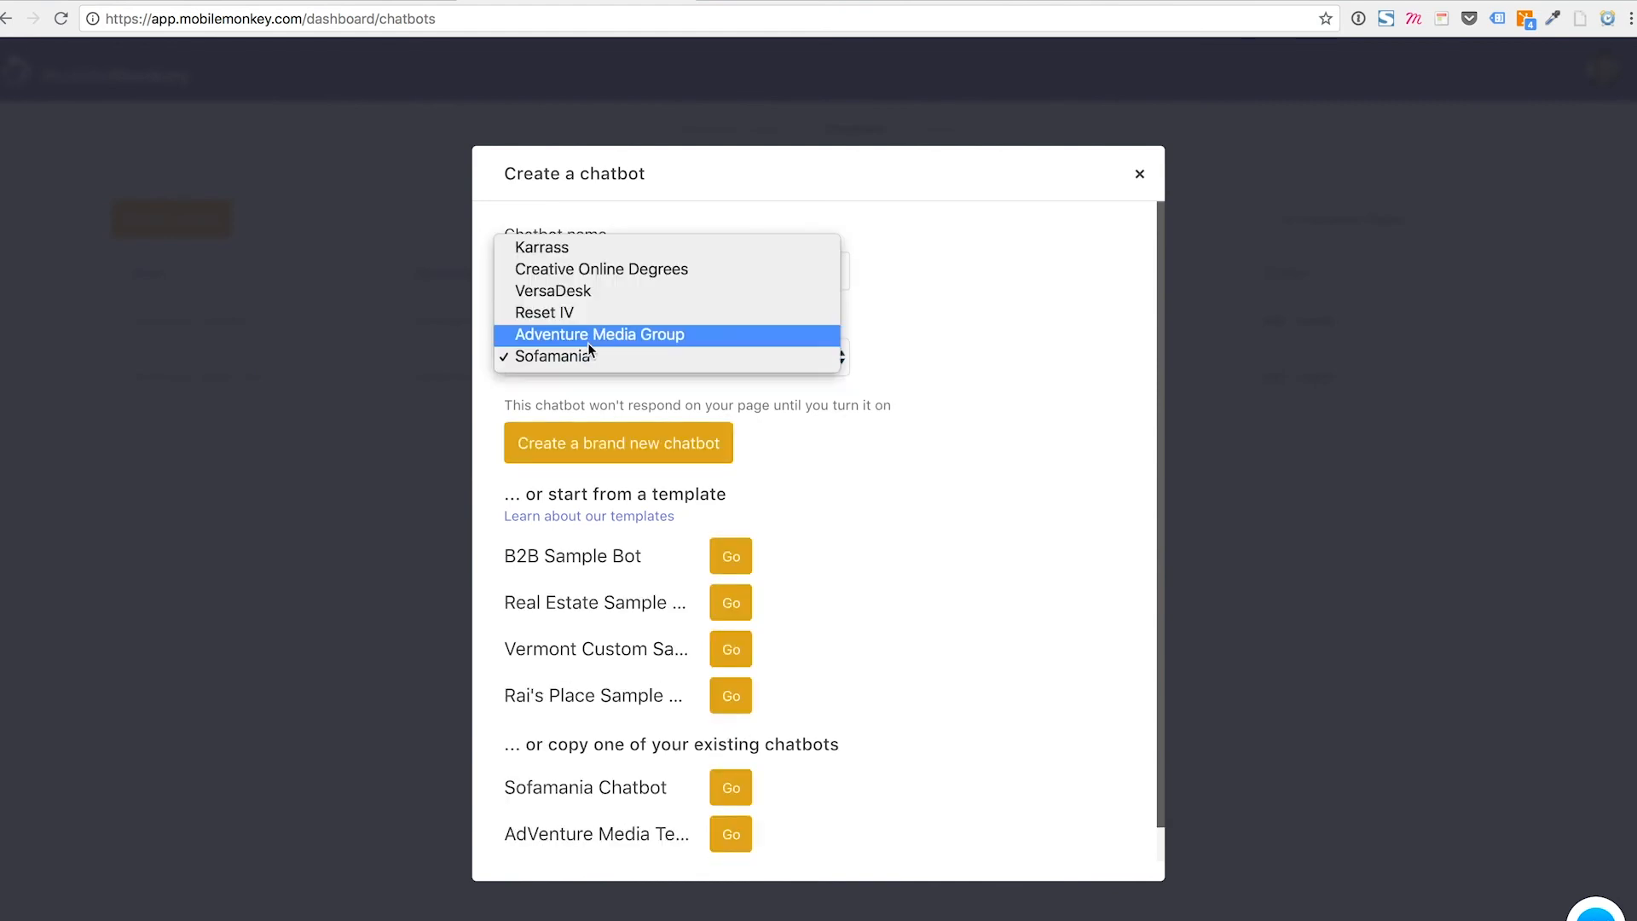
pyautogui.moveTo(587, 324)
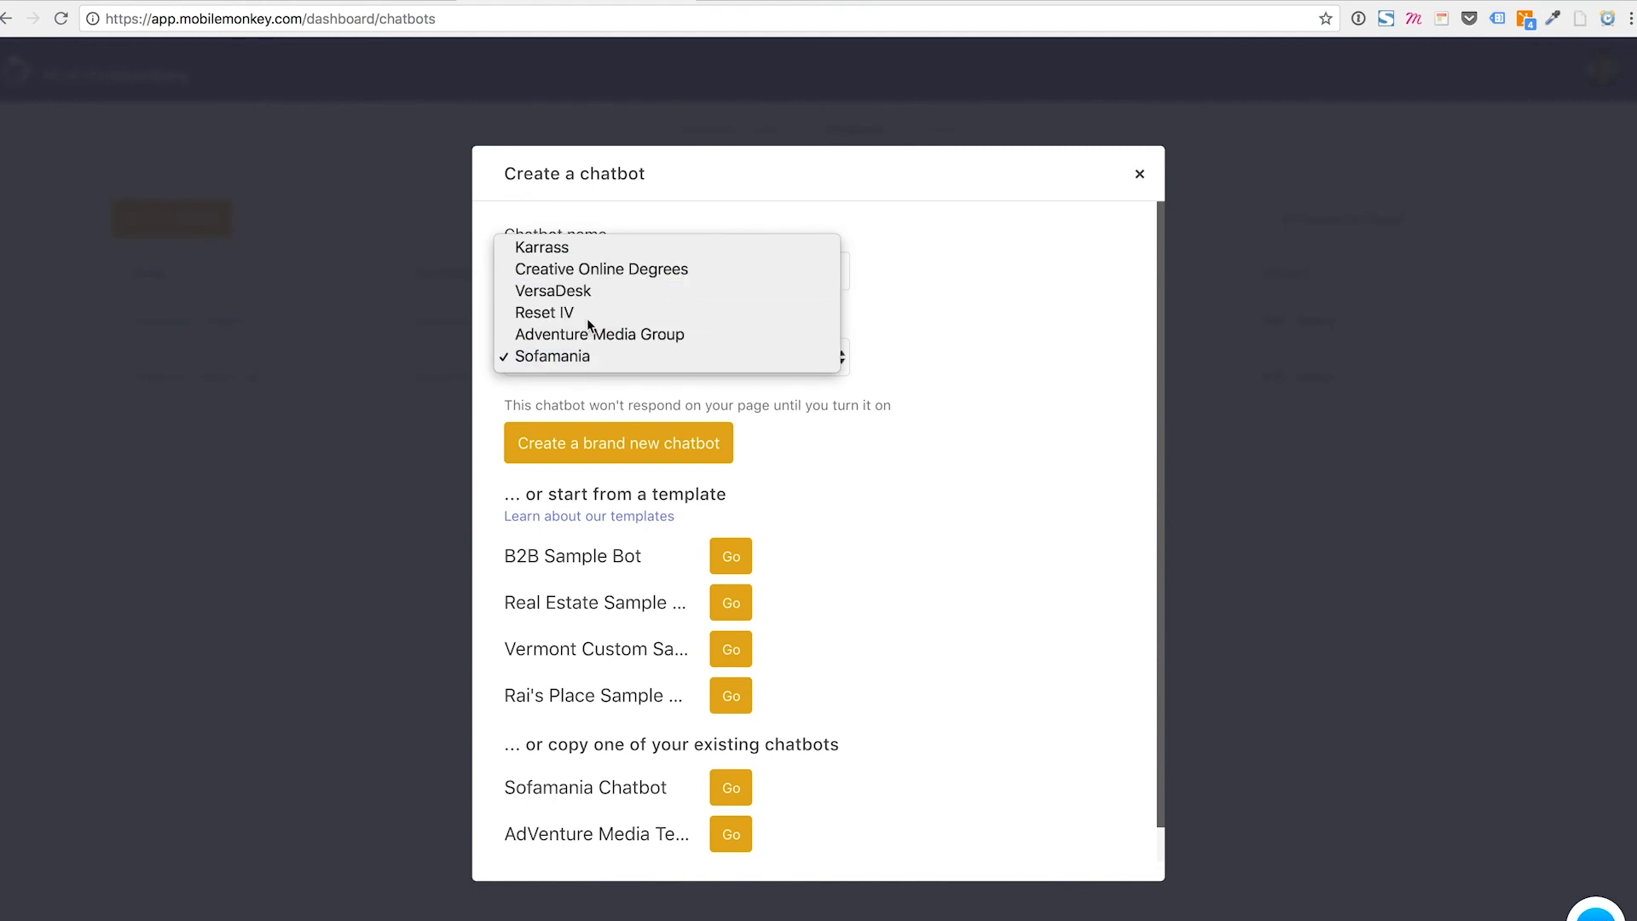
pyautogui.click(599, 334)
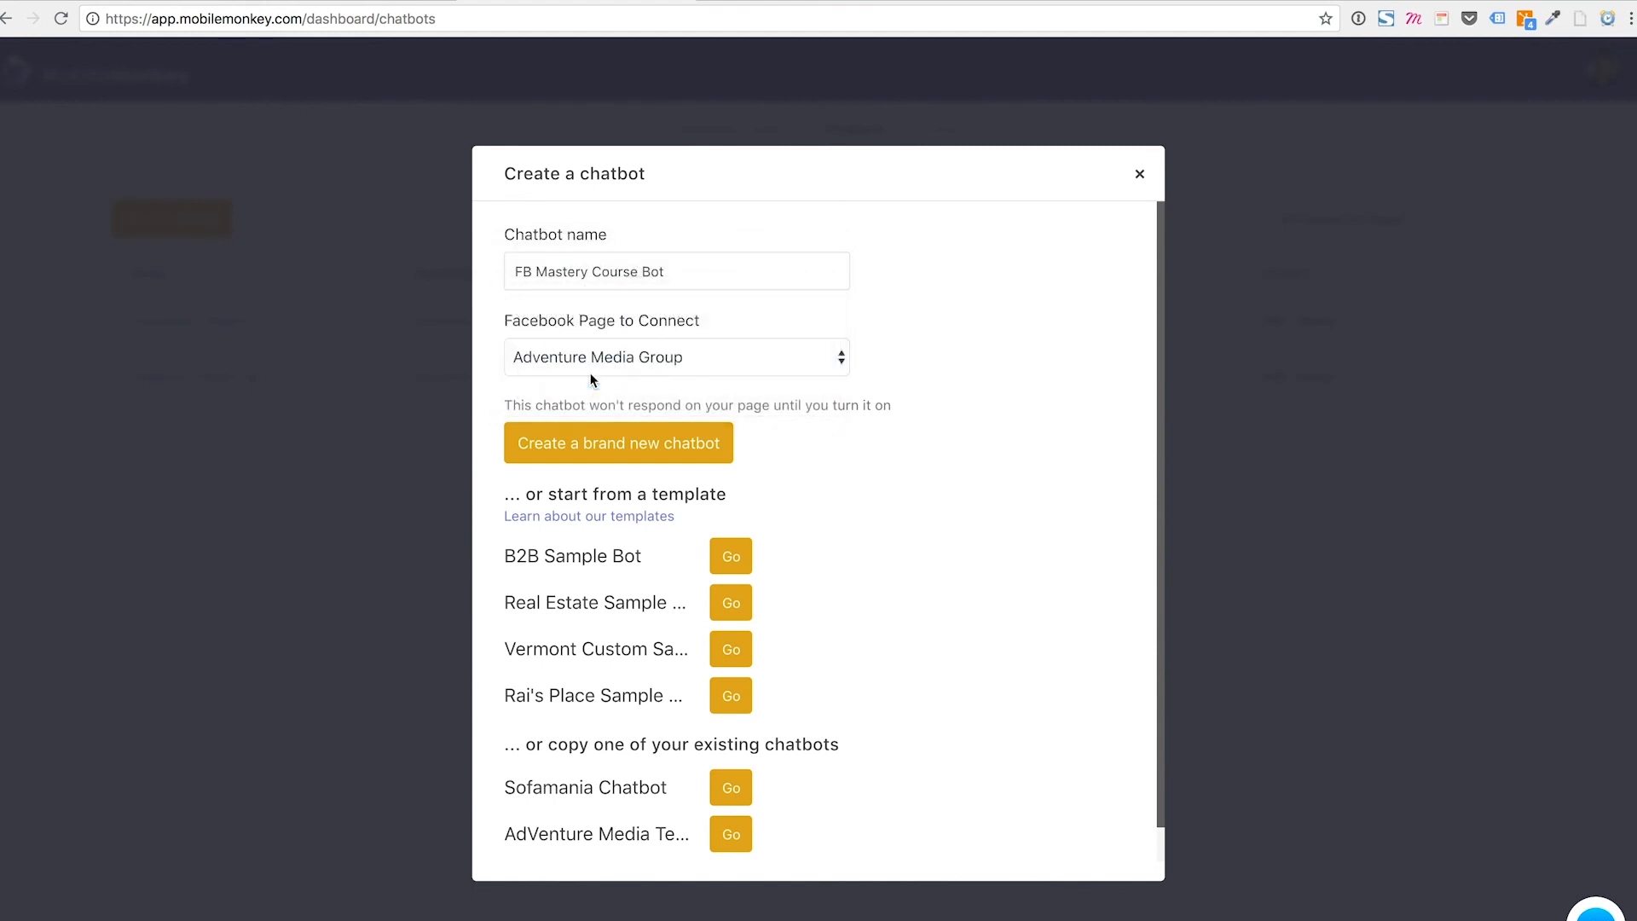
pyautogui.moveTo(617, 441)
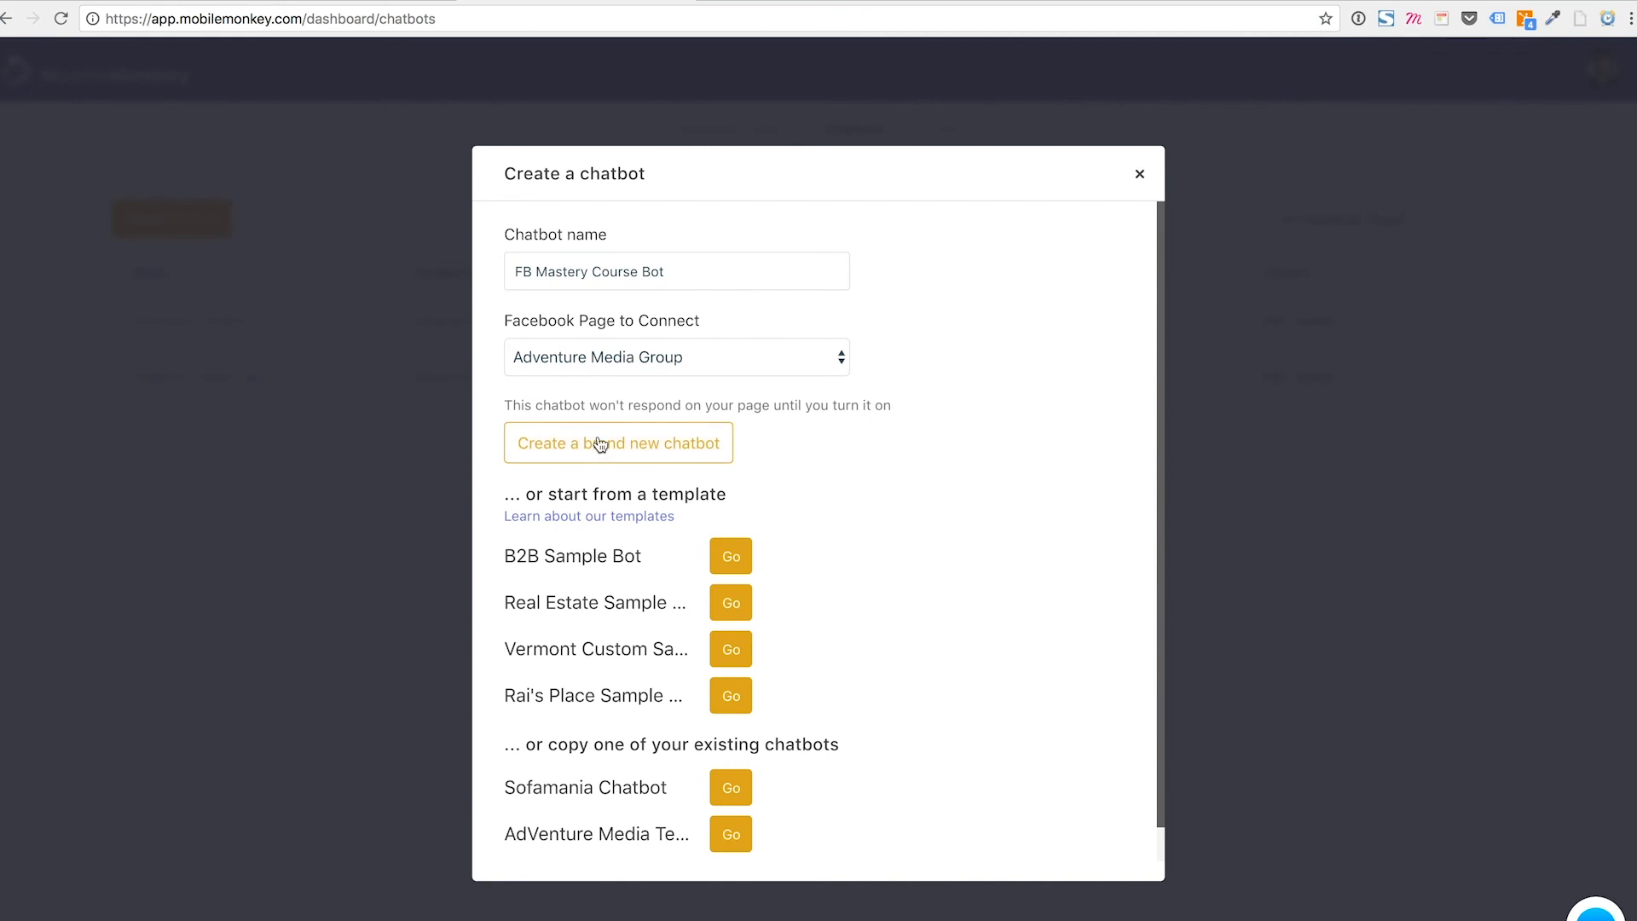
# Review the templates and create the chatbot as a brand new blank bot
pyautogui.scroll(-3)
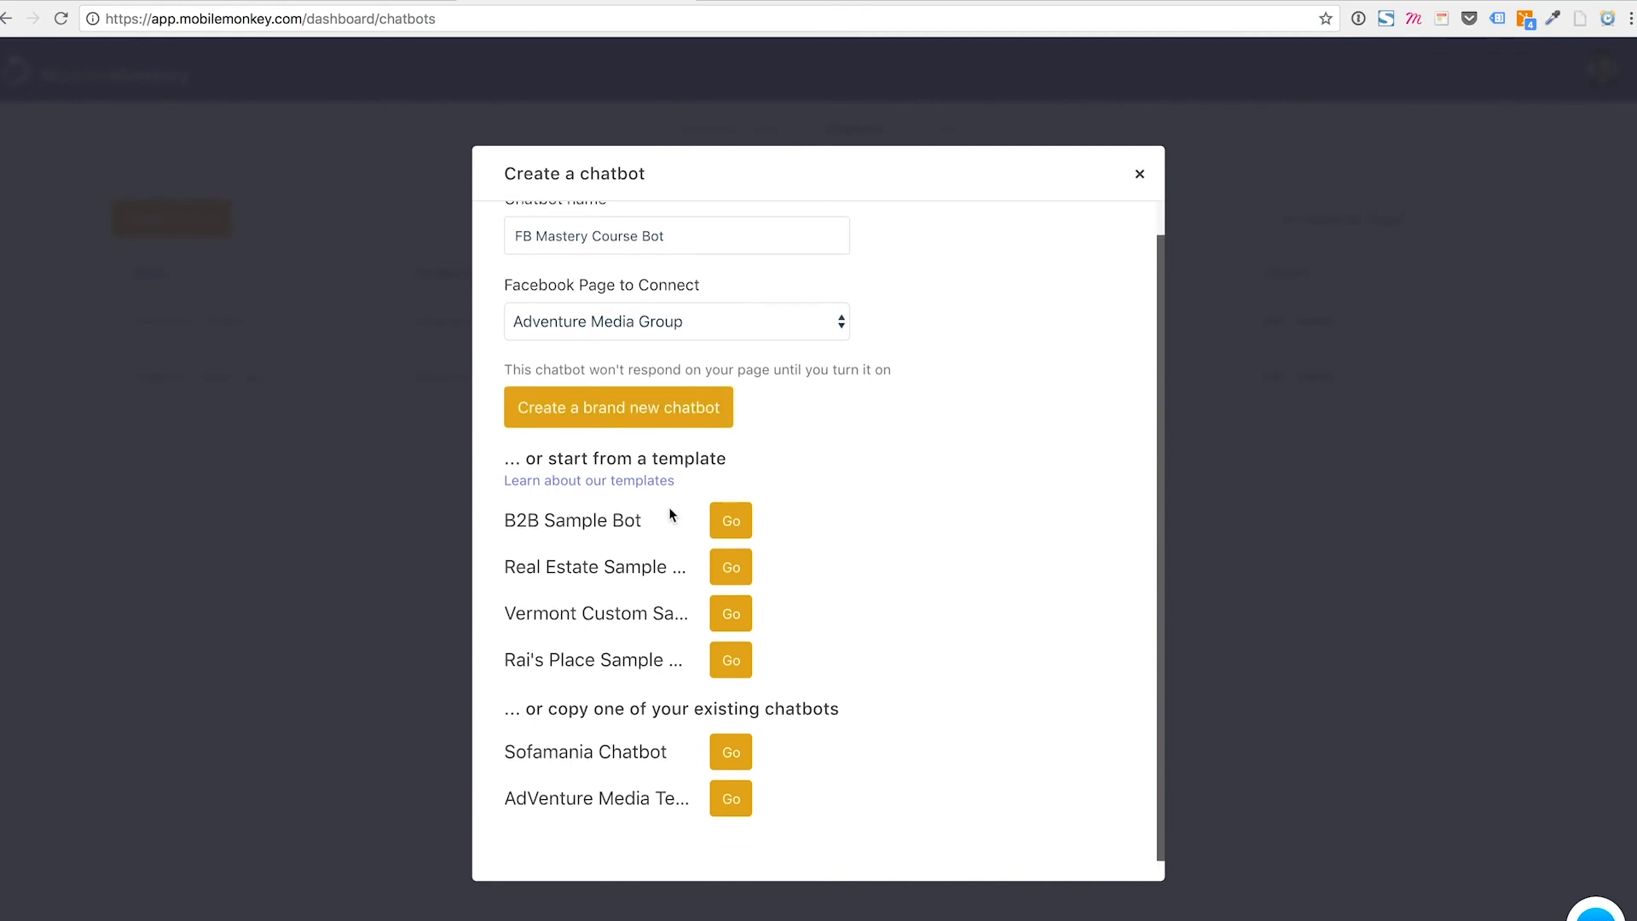
pyautogui.moveTo(590, 619)
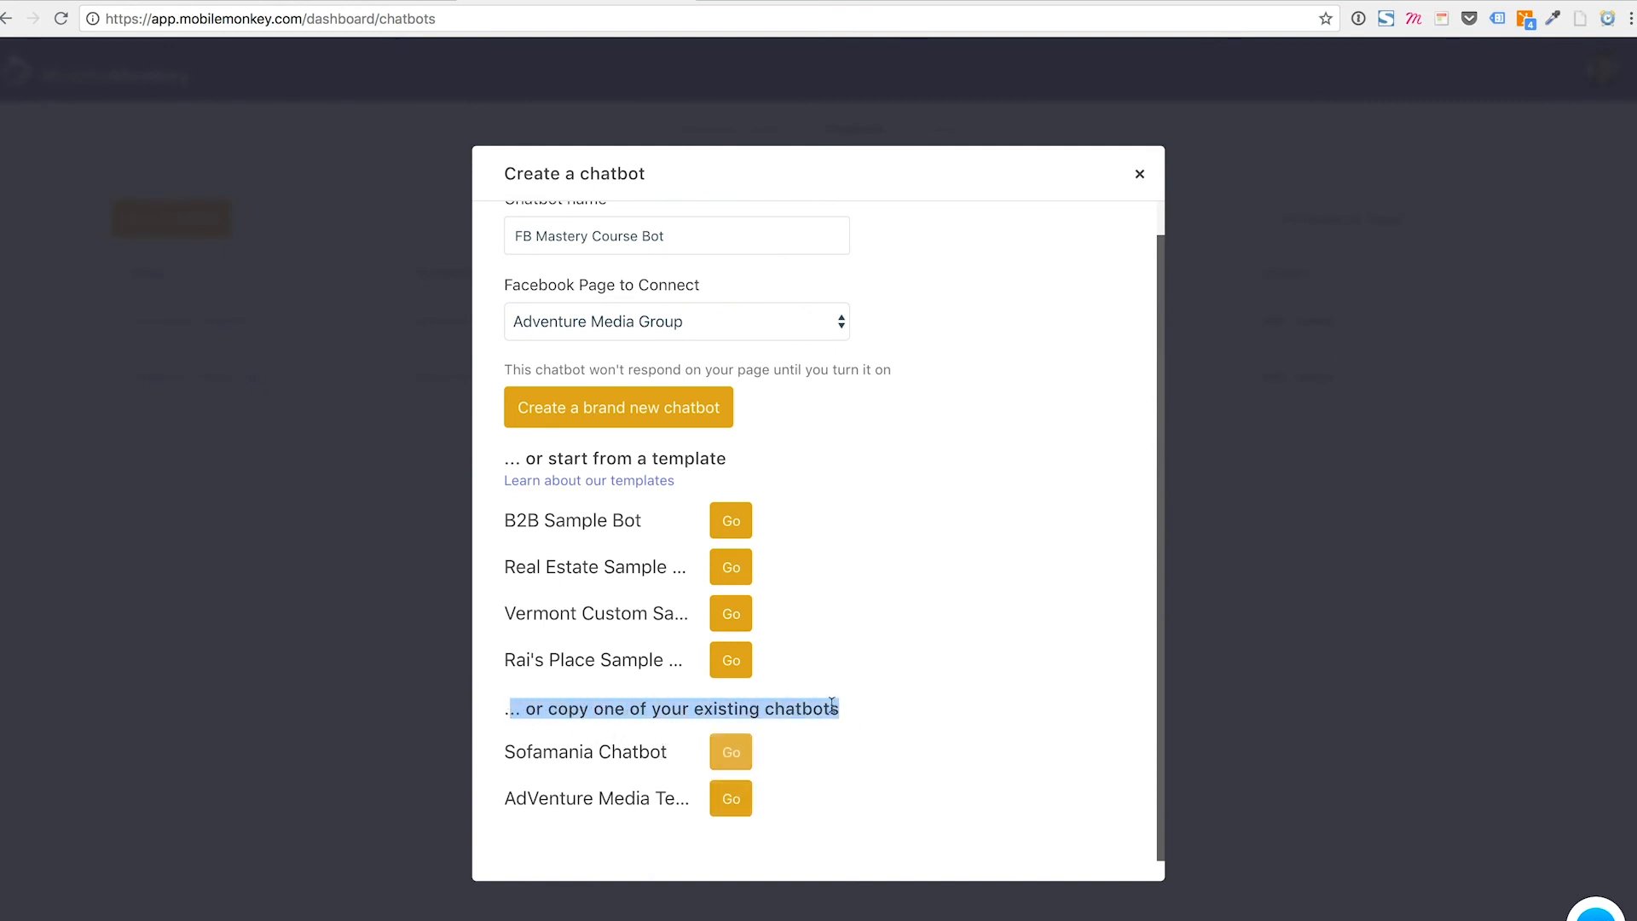
pyautogui.moveTo(860, 605)
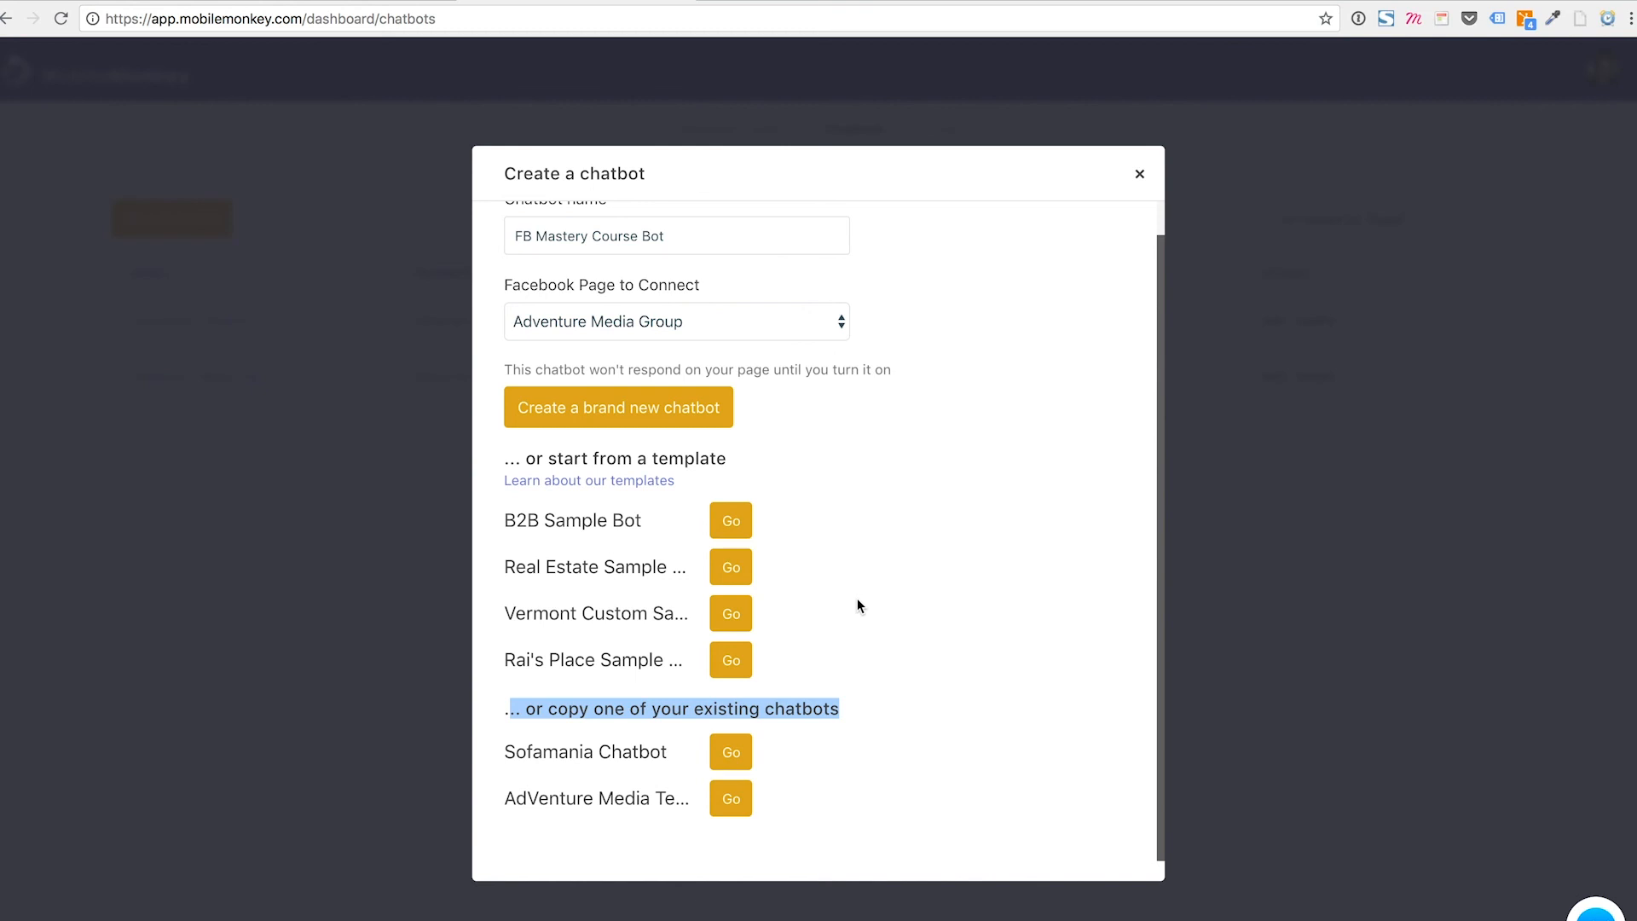
pyautogui.moveTo(860, 590)
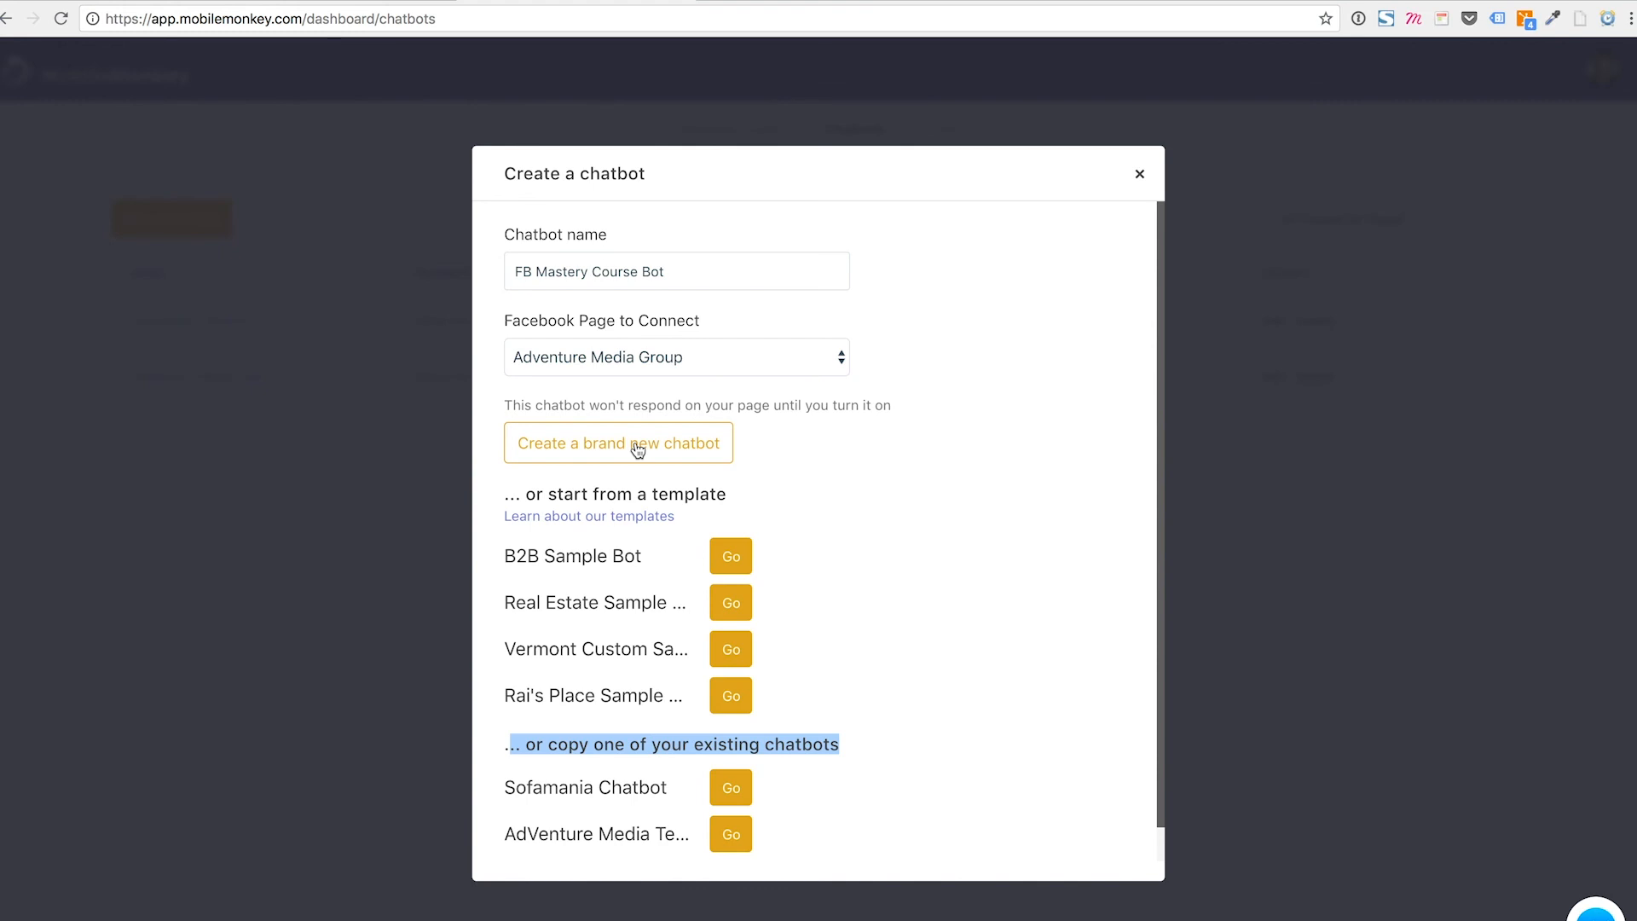
pyautogui.moveTo(596, 447)
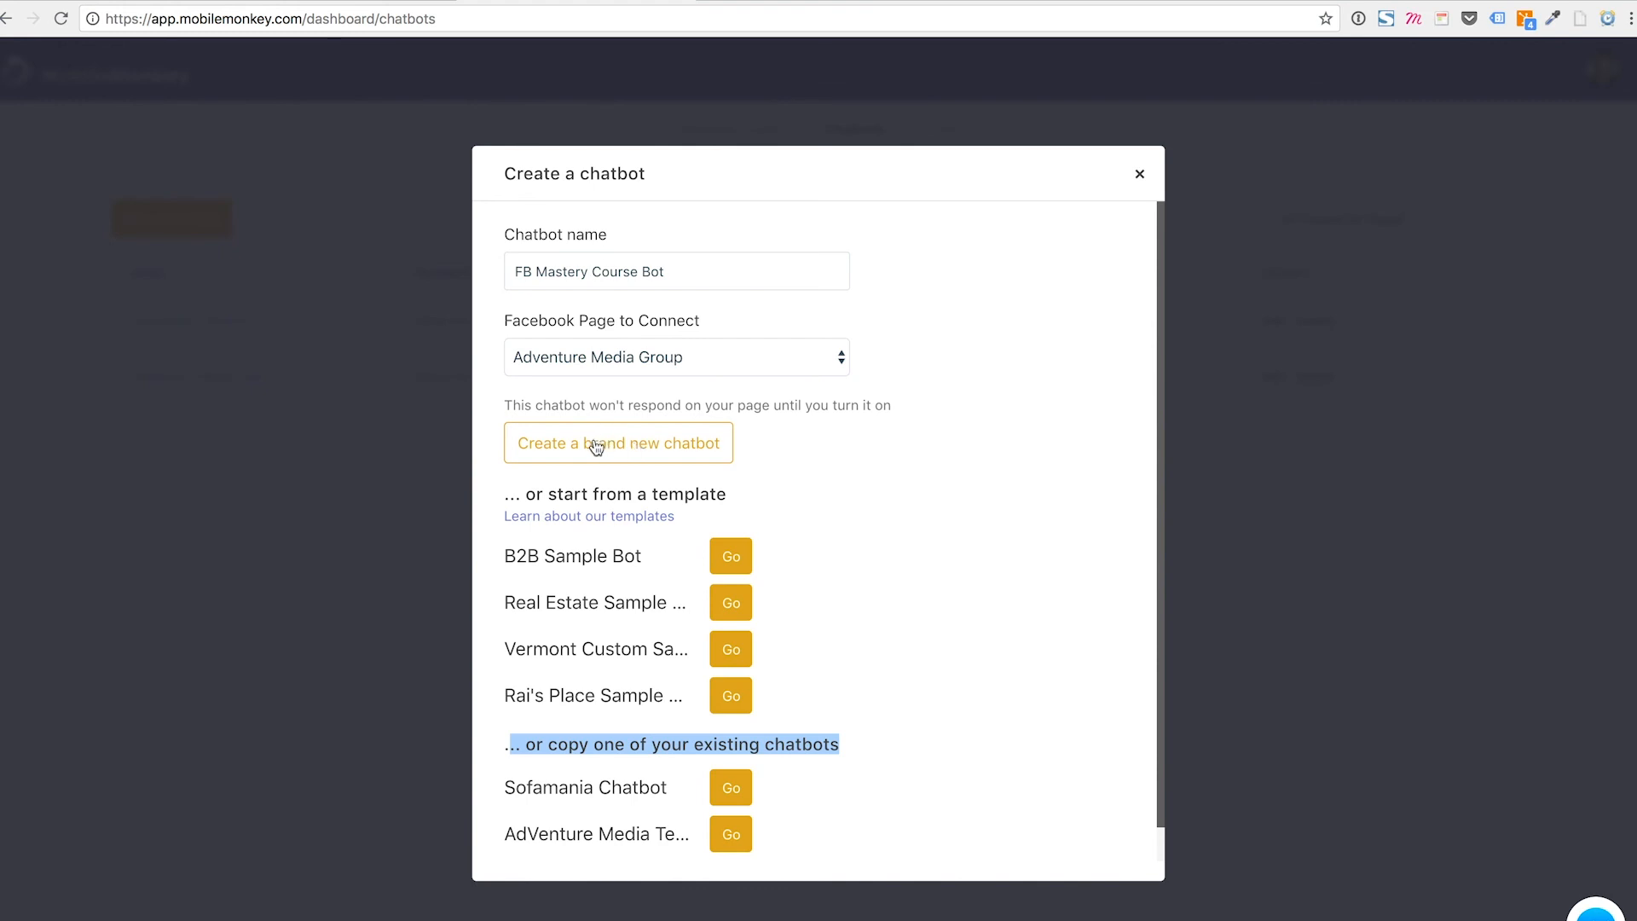
pyautogui.click(617, 443)
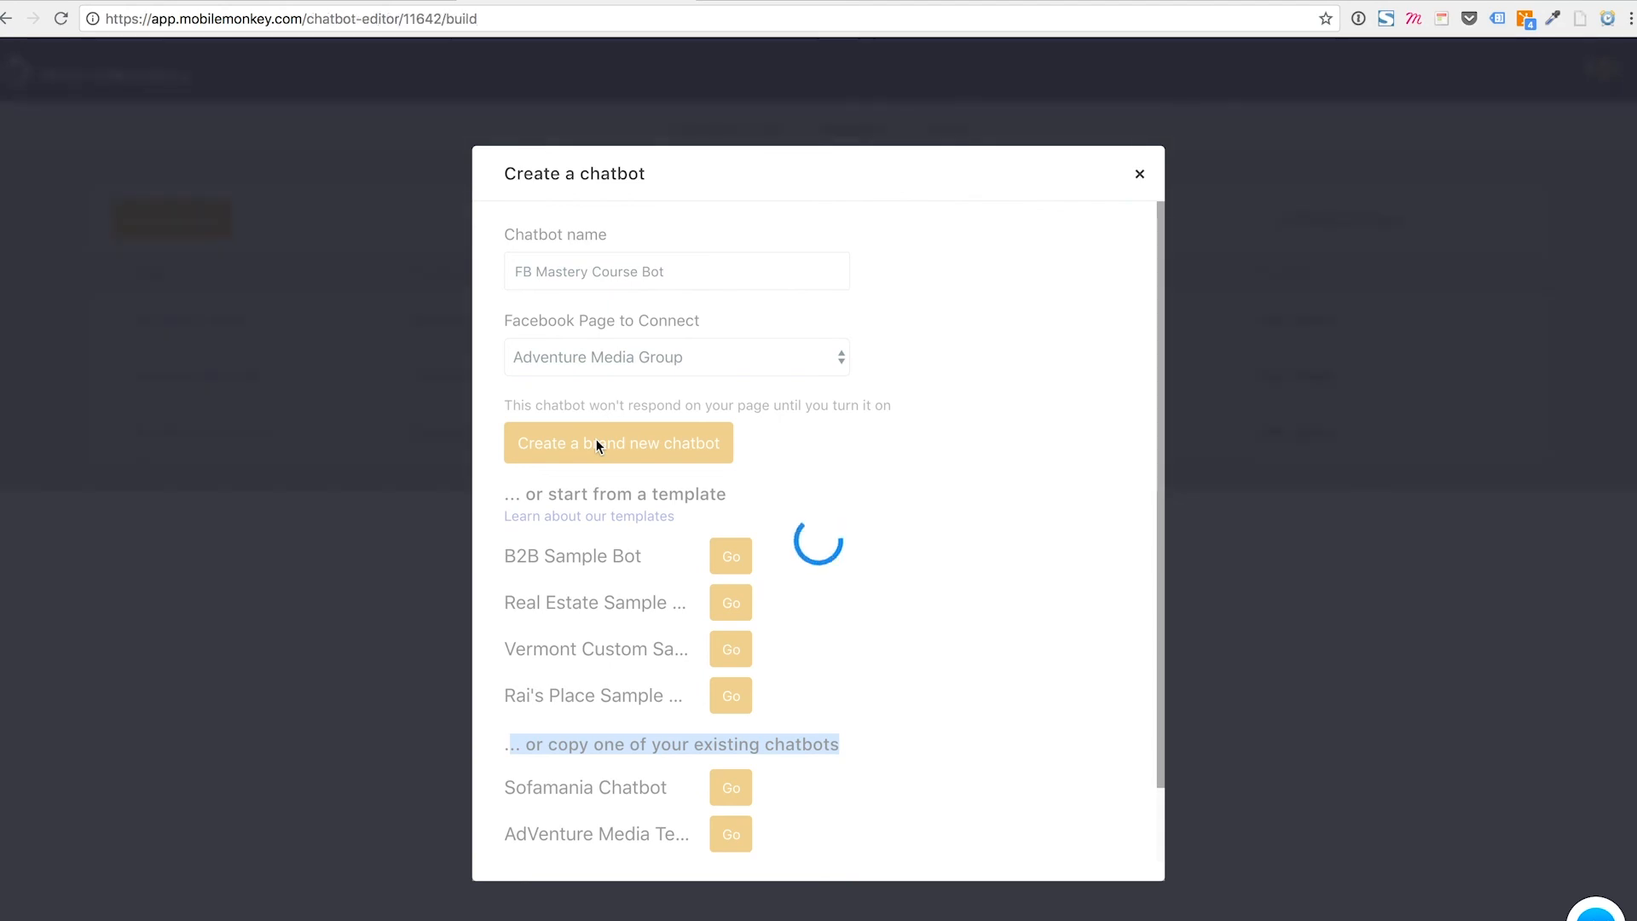
# Let the bot builder load into the Pages editor showing the Welcome page
pyautogui.click(617, 443)
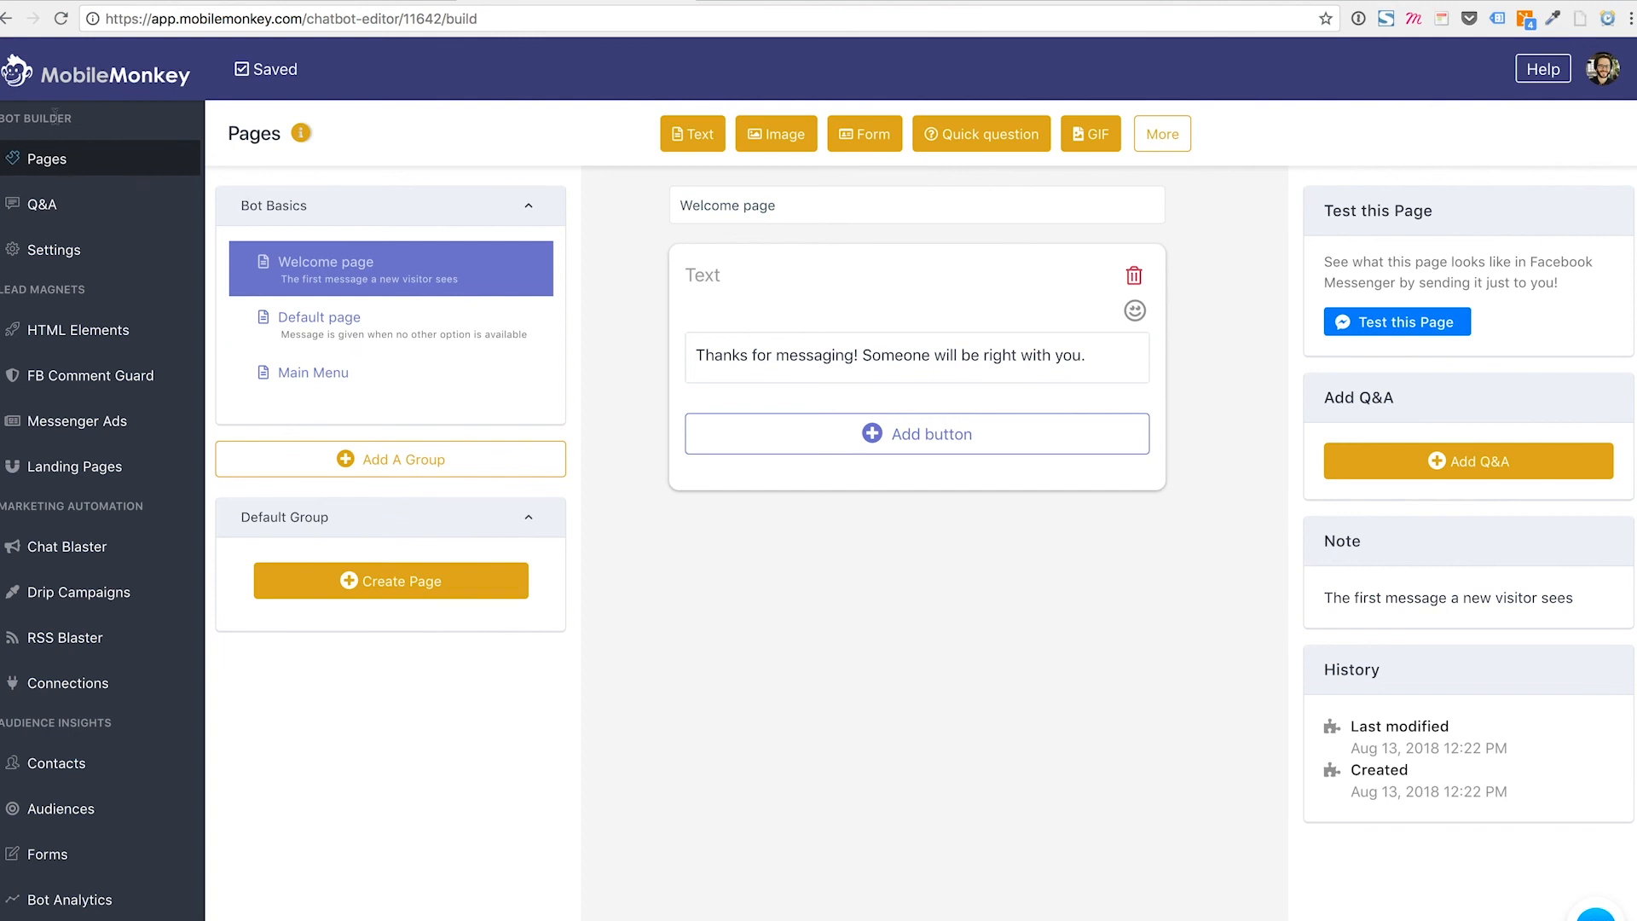
pyautogui.moveTo(70, 169)
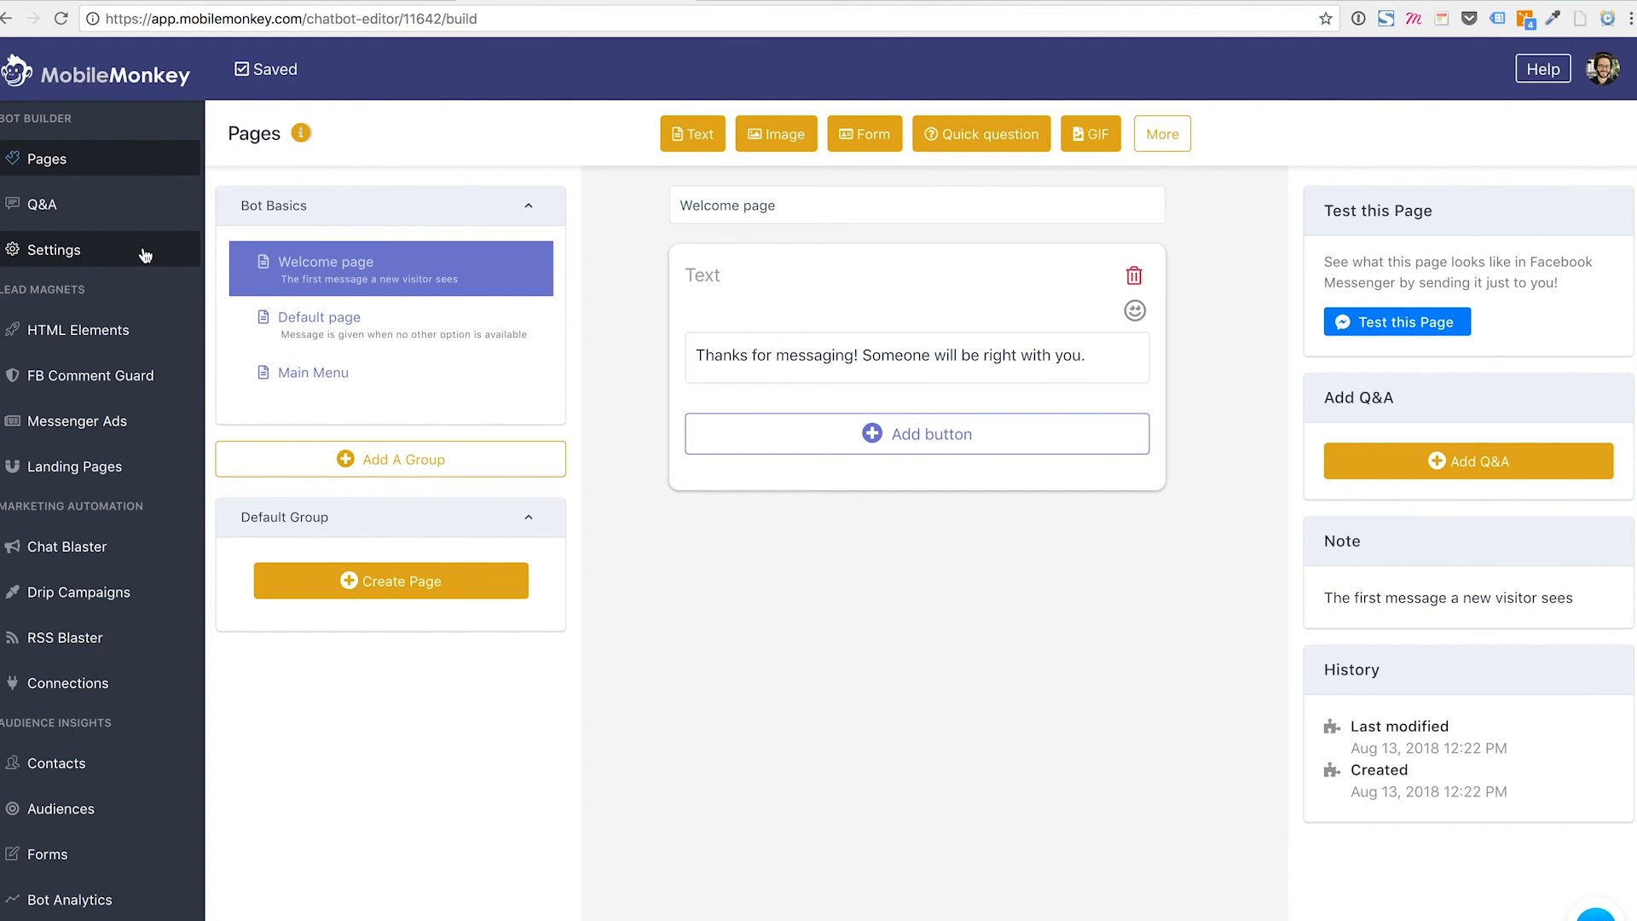
pyautogui.moveTo(312, 372)
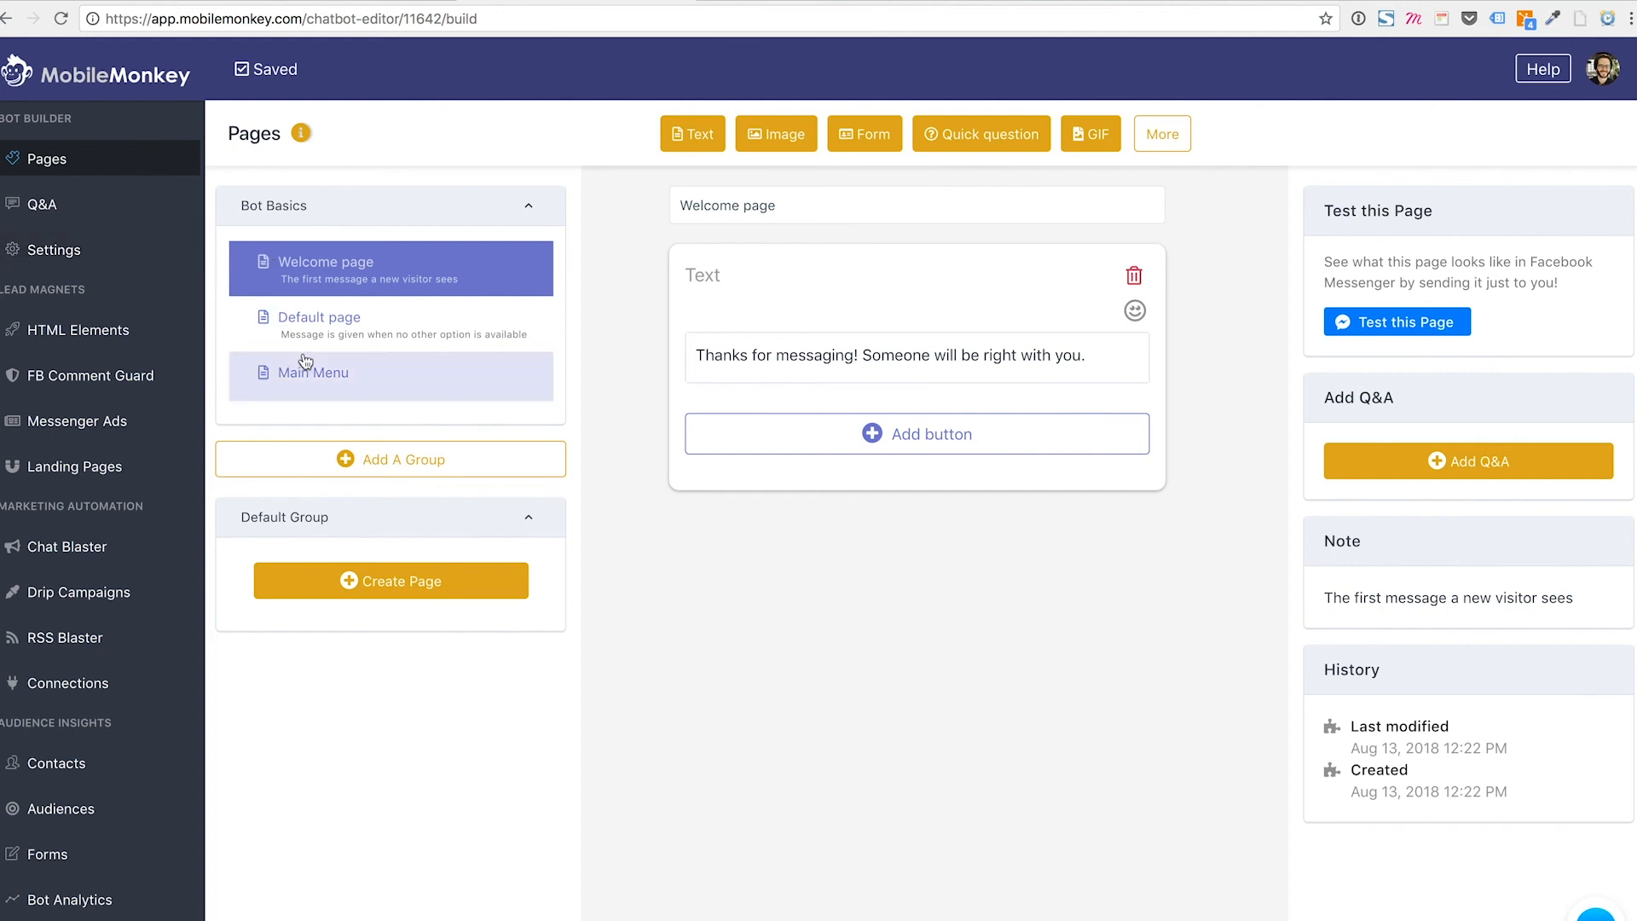
pyautogui.moveTo(316, 334)
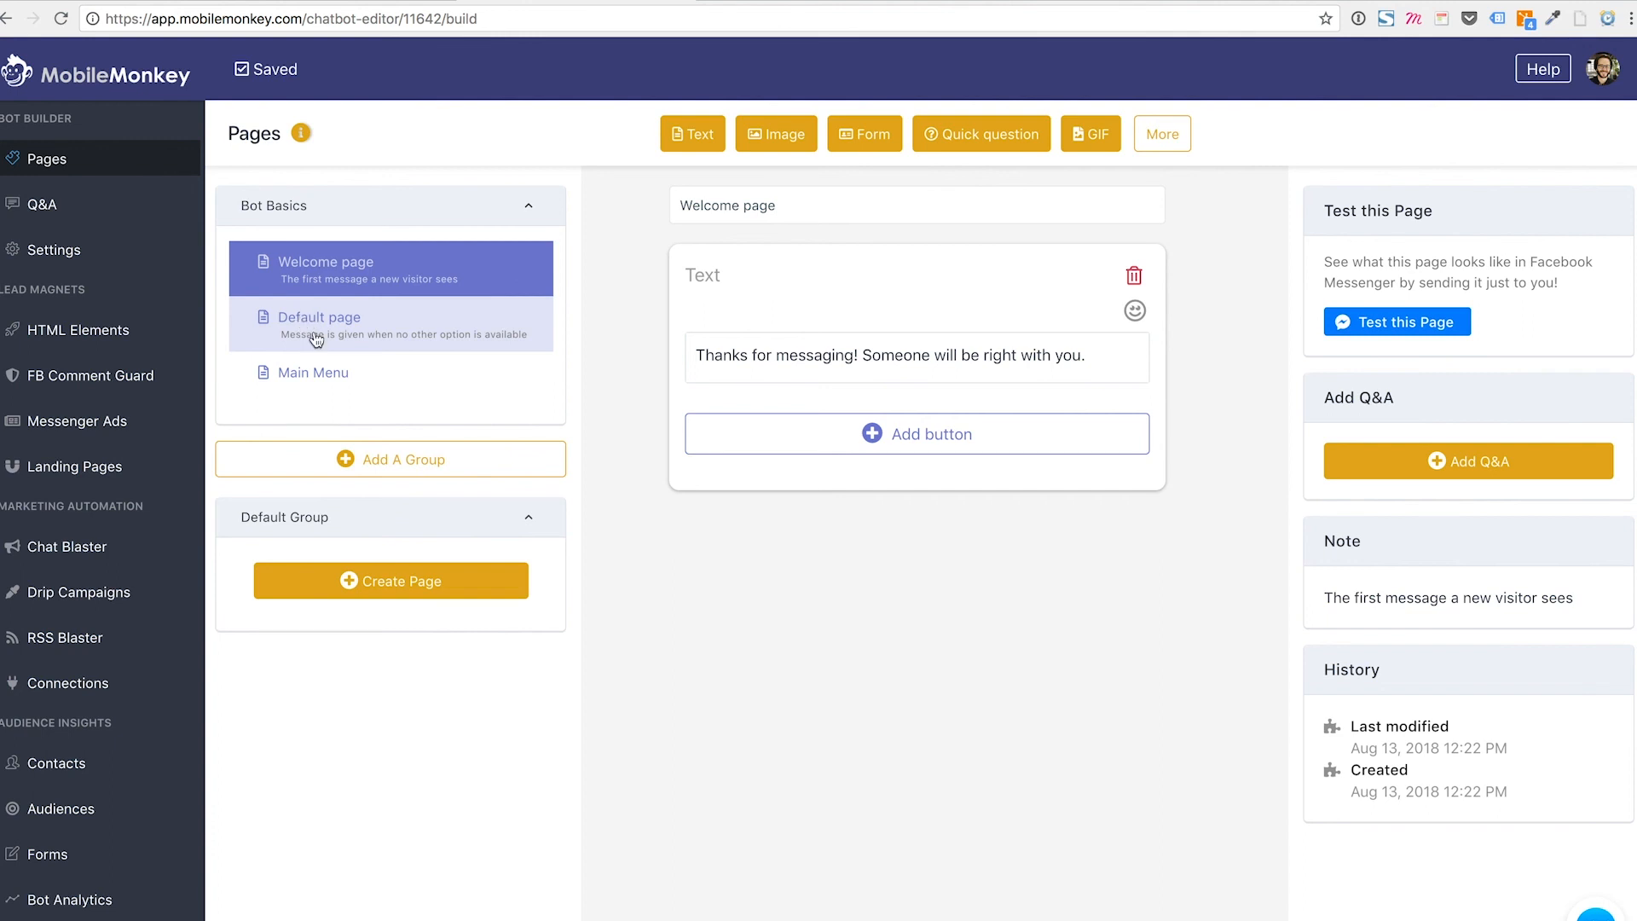
pyautogui.moveTo(334, 308)
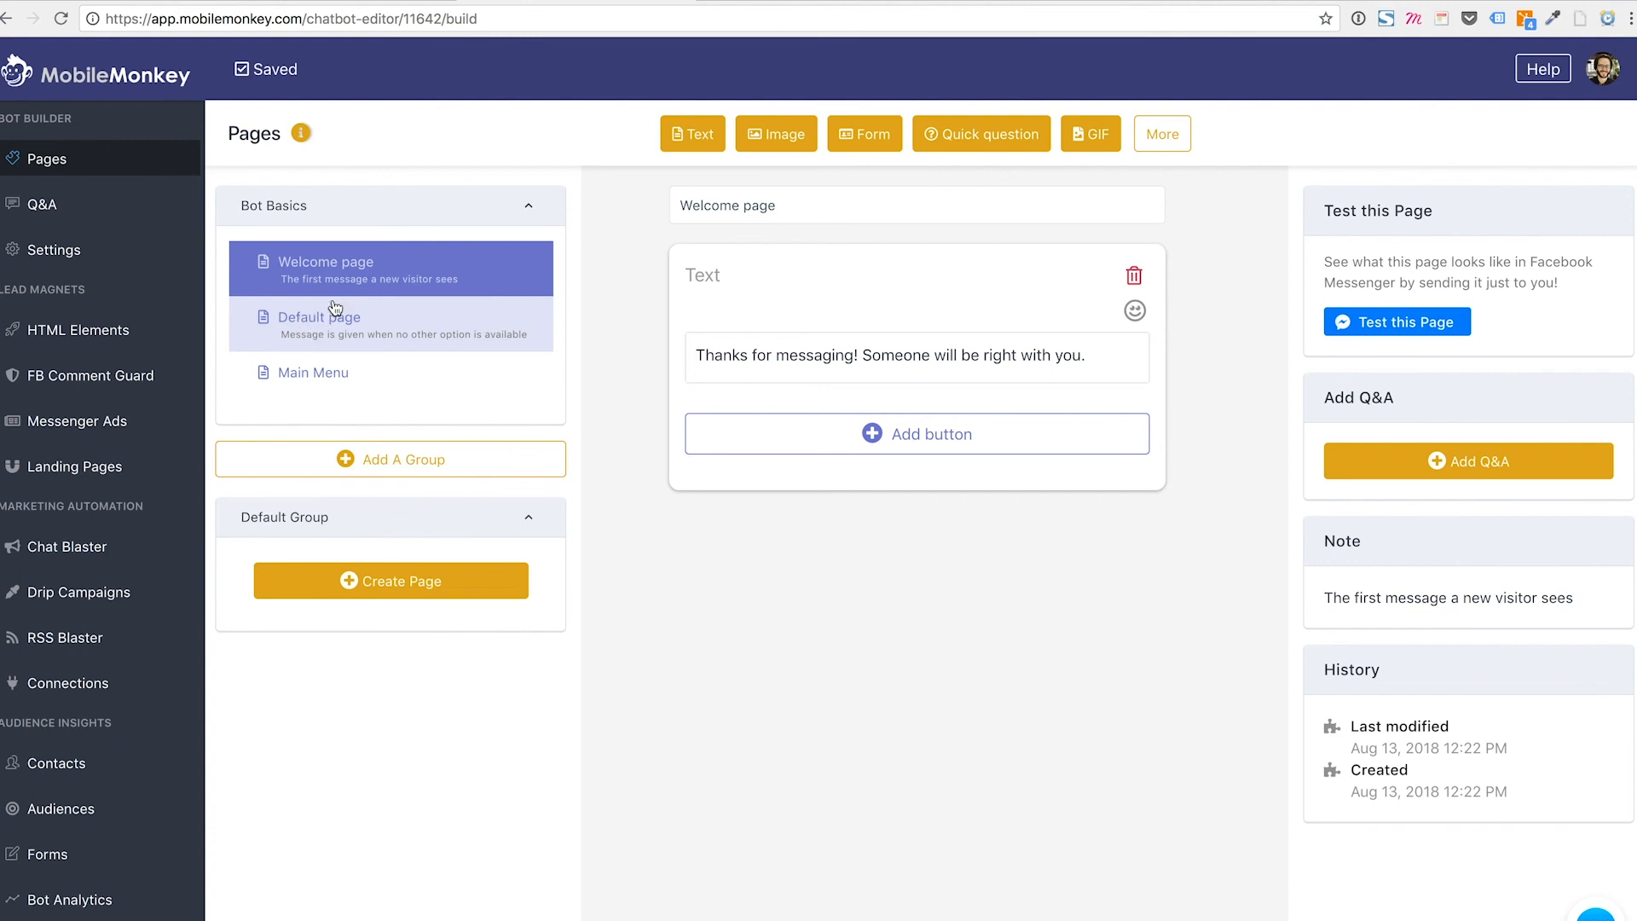